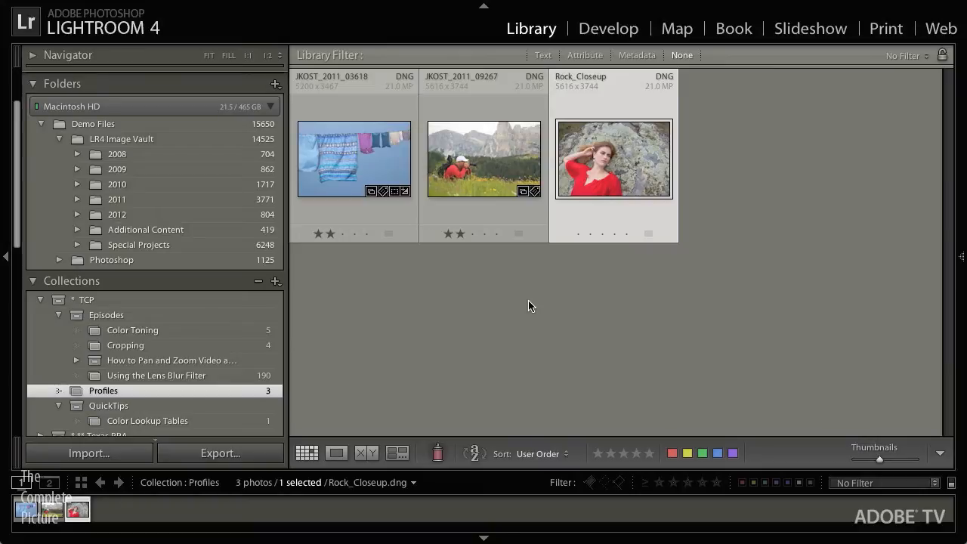
pyautogui.moveTo(737, 328)
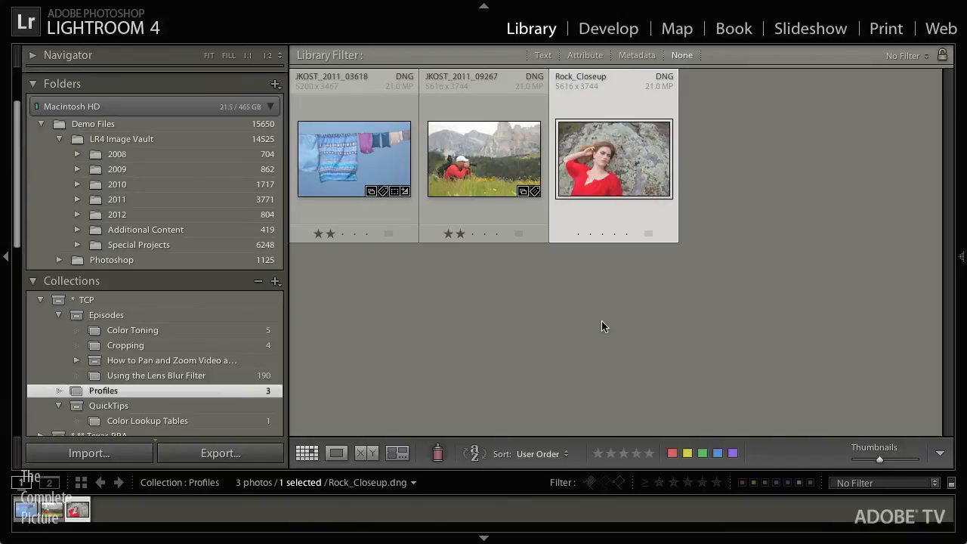
pyautogui.moveTo(557, 345)
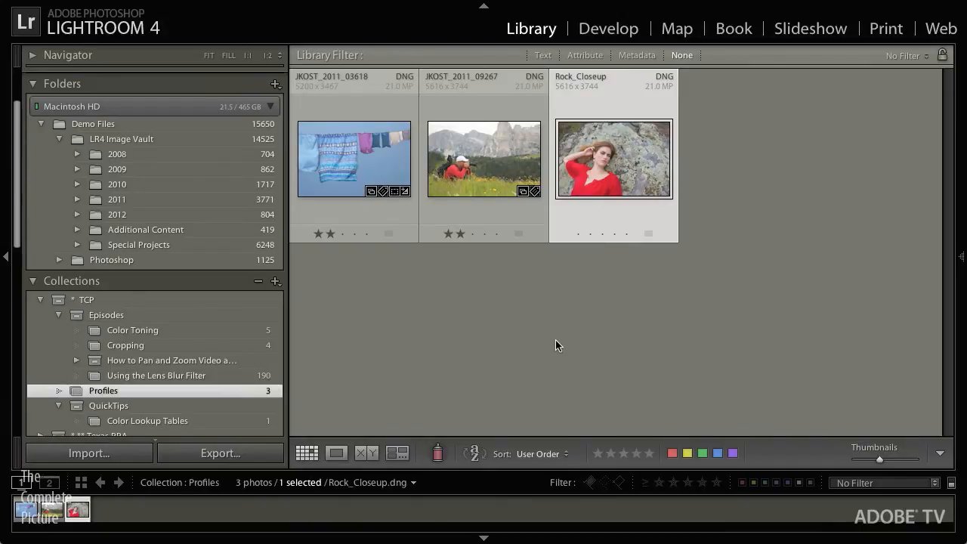
# Switch to the Develop module and bring the Camera Calibration panel into view for Rock_Closeup.
pyautogui.click(607, 27)
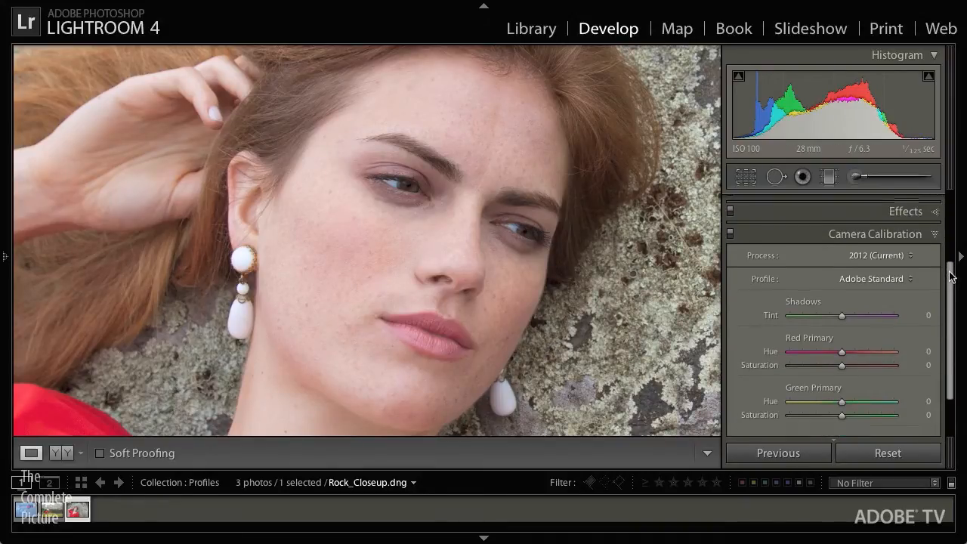
pyautogui.scroll(-3)
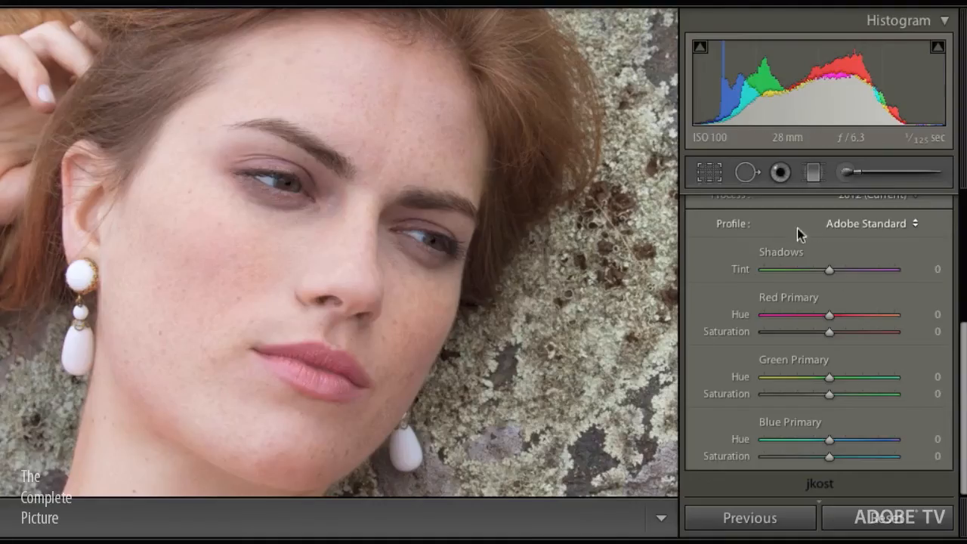
# Try Camera Faithful, Landscape, Neutral and Portrait profiles on the portrait, settling on Camera Standard.
pyautogui.click(868, 224)
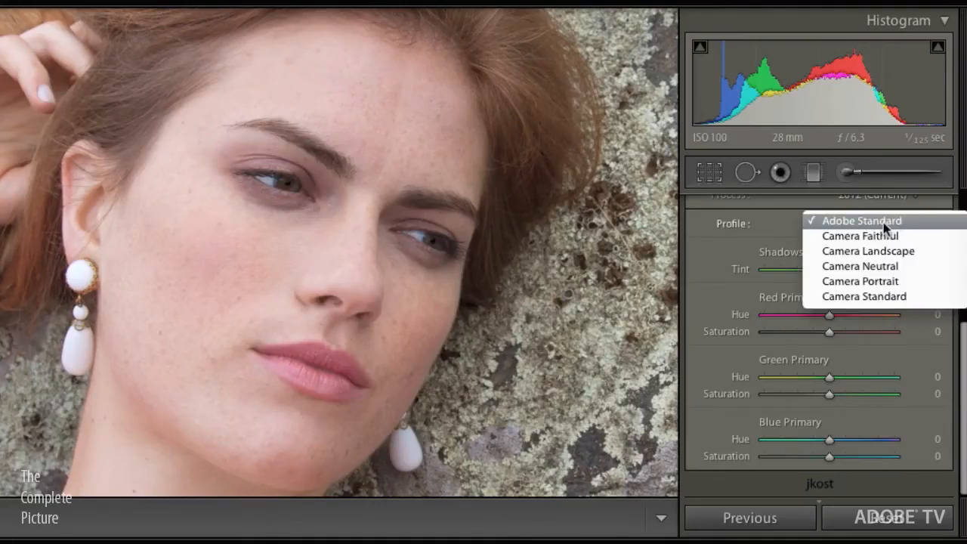
pyautogui.moveTo(864, 236)
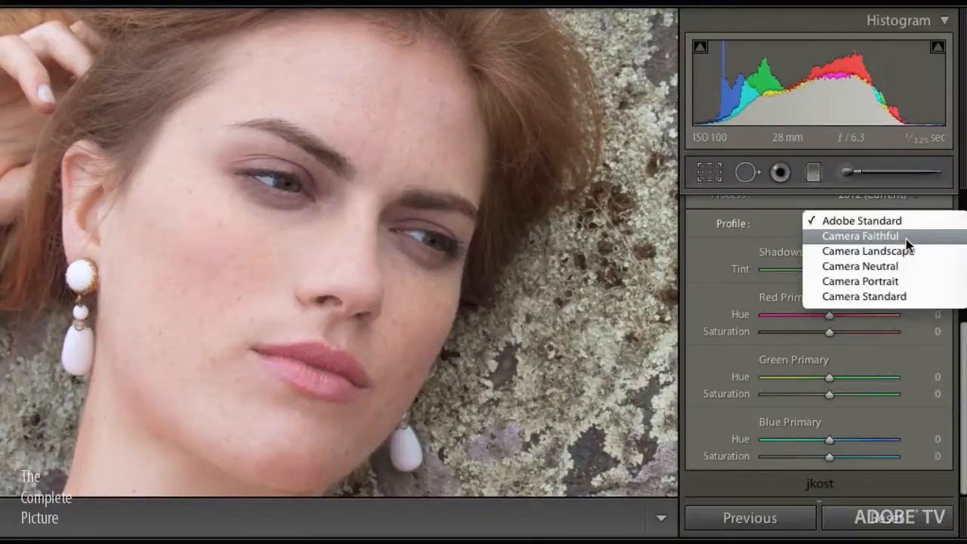
pyautogui.moveTo(867, 251)
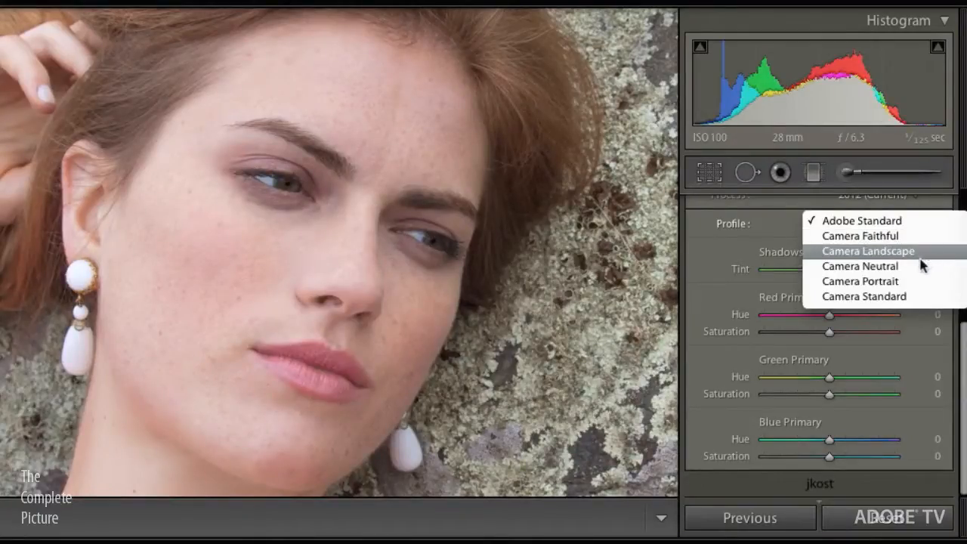
pyautogui.moveTo(921, 296)
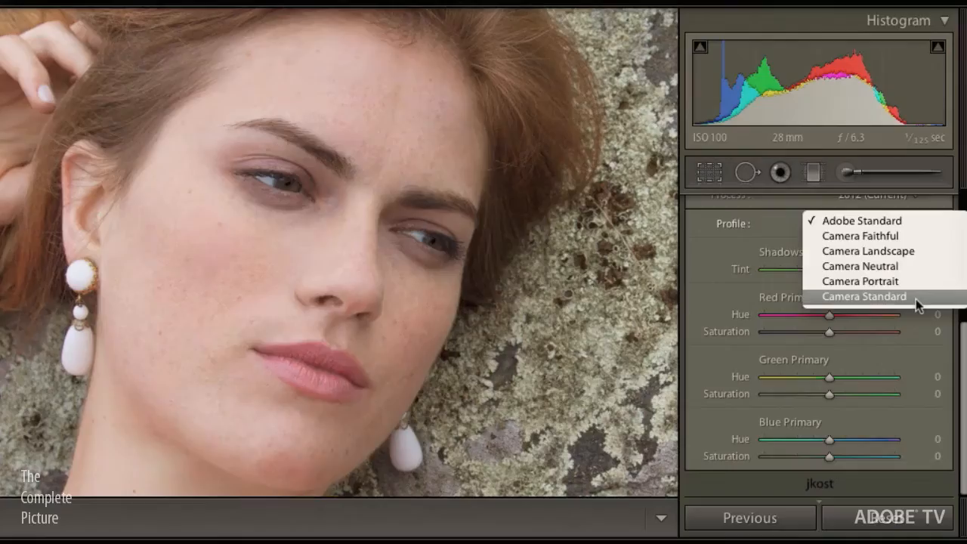
pyautogui.click(858, 235)
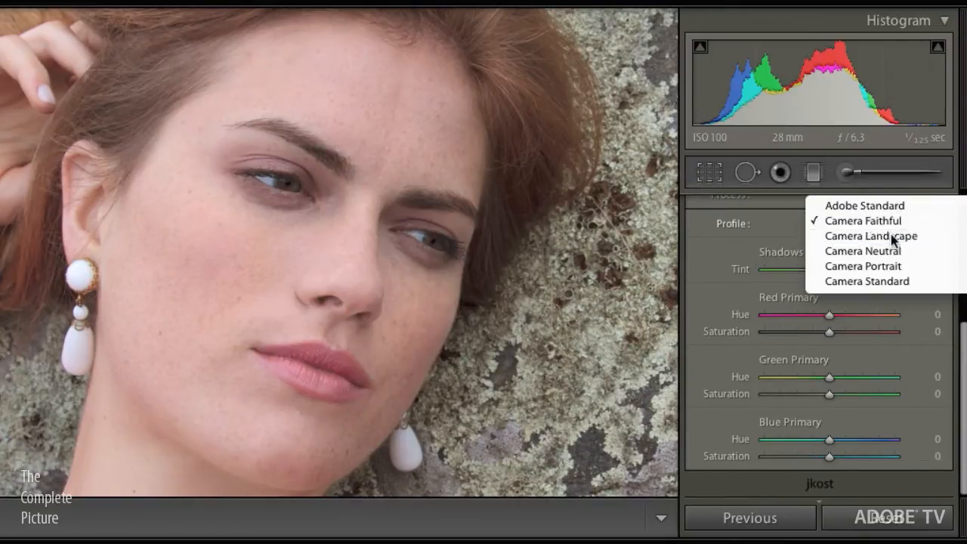
pyautogui.click(870, 236)
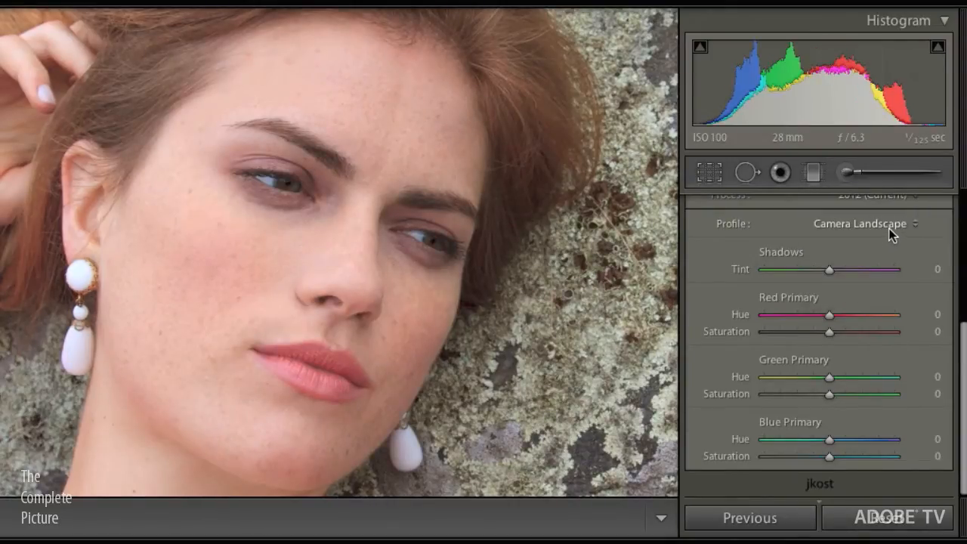
pyautogui.click(861, 224)
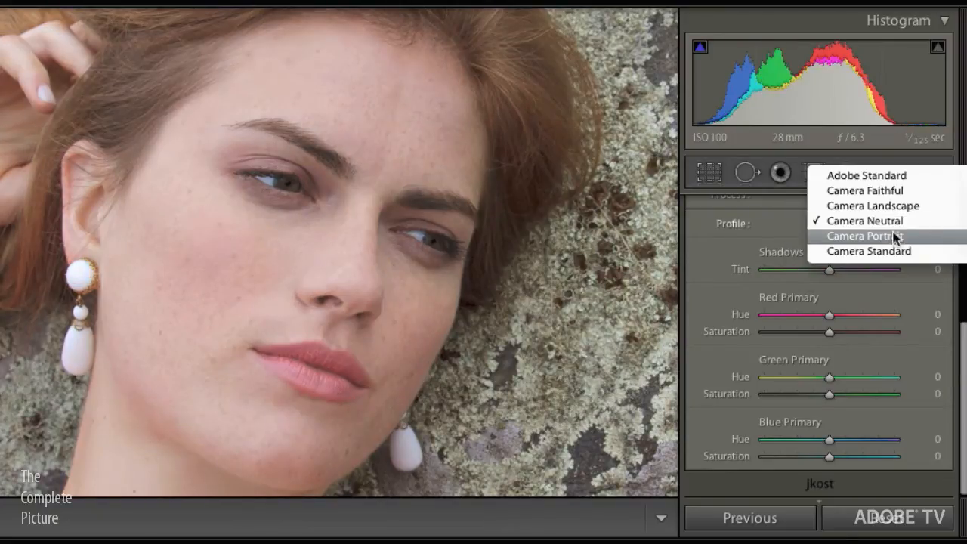
pyautogui.click(864, 236)
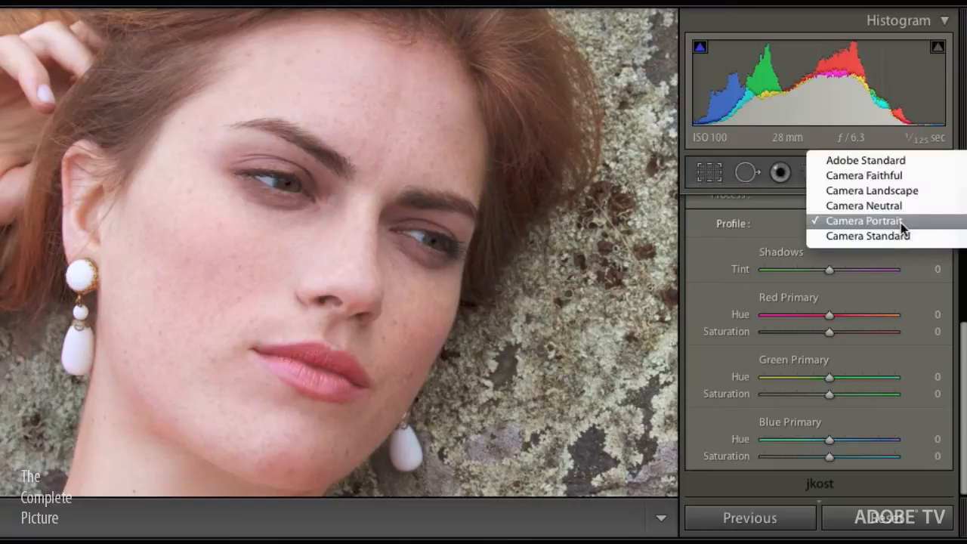
pyautogui.click(867, 236)
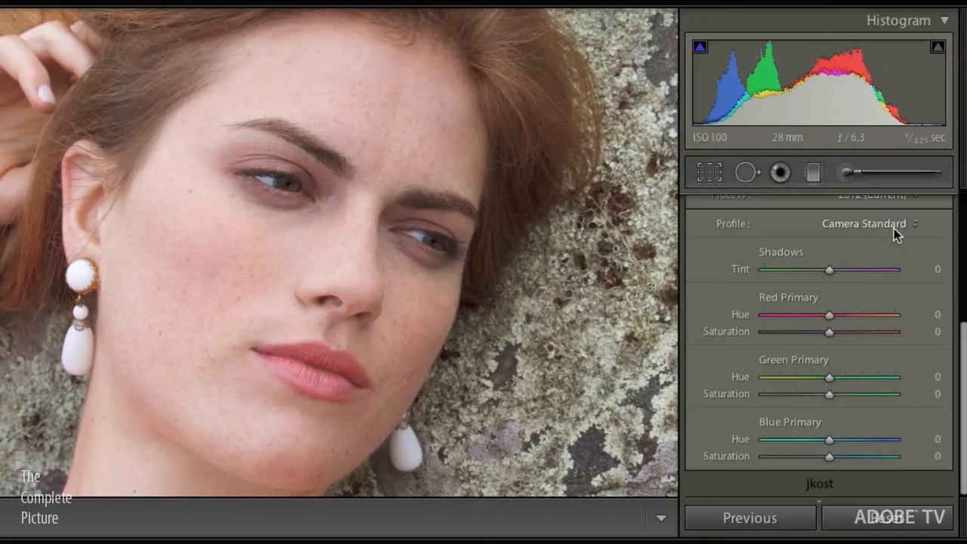
pyautogui.click(864, 223)
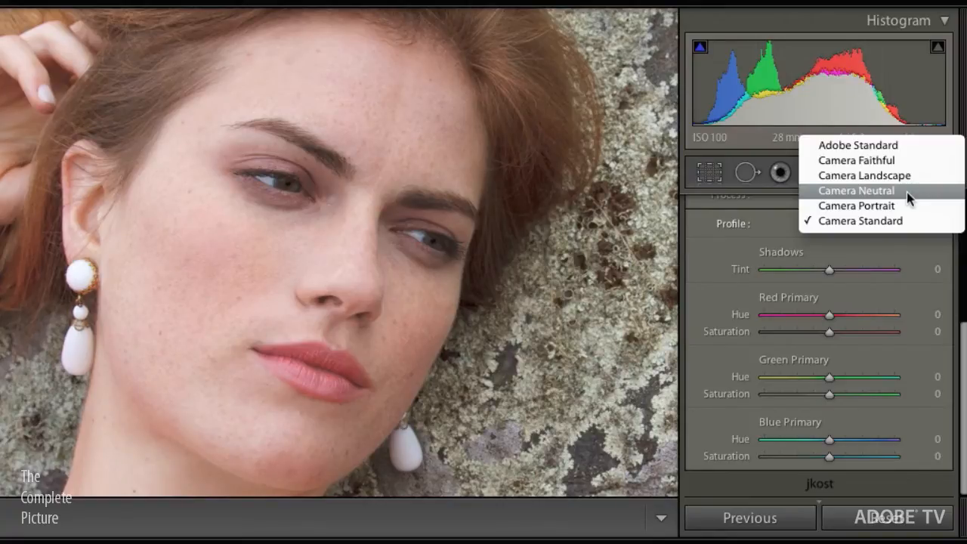
# Apply the Camera Neutral profile to the Rock_Closeup portrait.
pyautogui.click(855, 191)
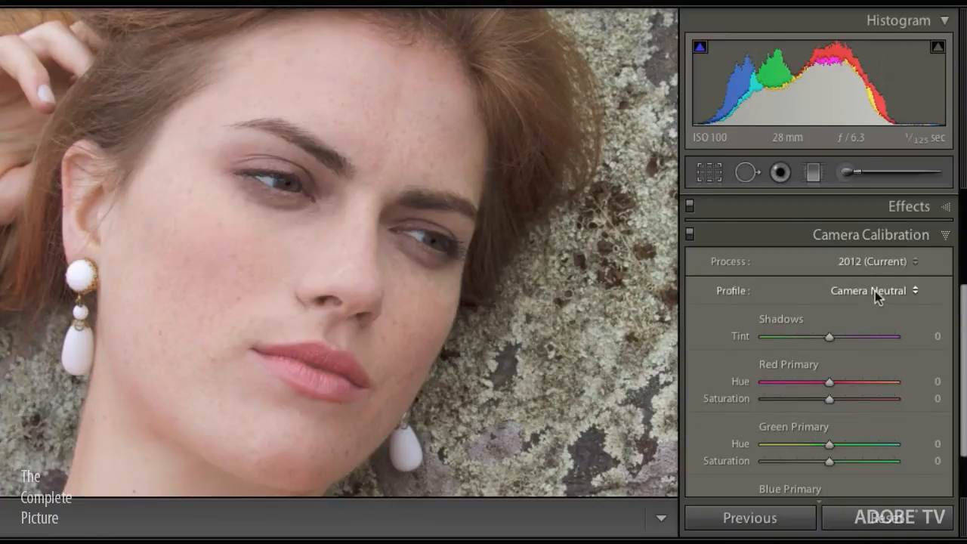
pyautogui.click(873, 290)
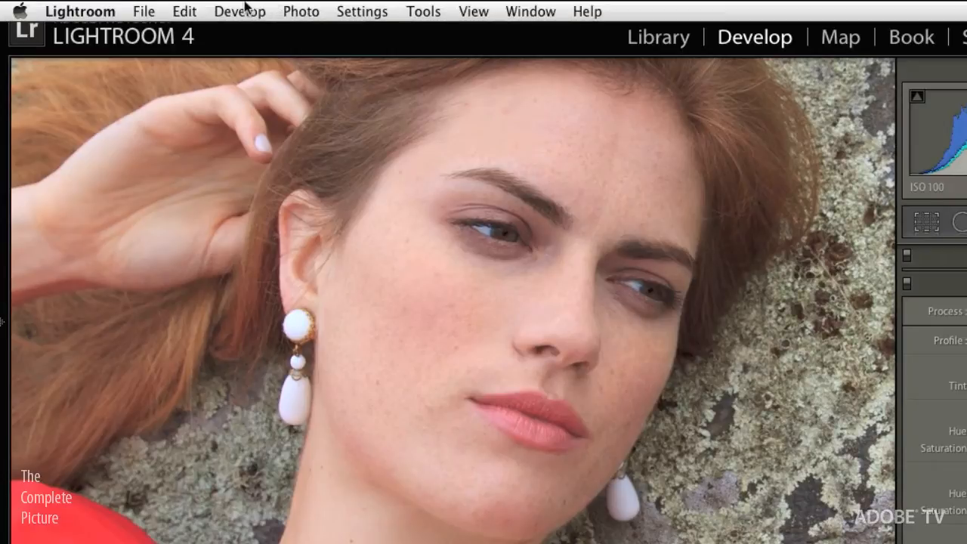
# Update the Canon EOS 5D Mark II raw defaults to the current develop settings via Set Default Settings.
pyautogui.click(238, 12)
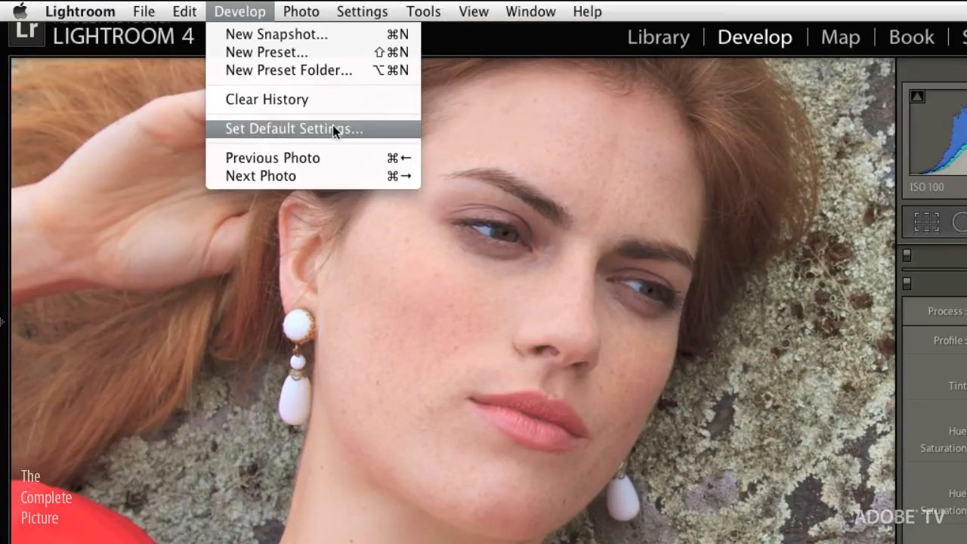
pyautogui.moveTo(385, 136)
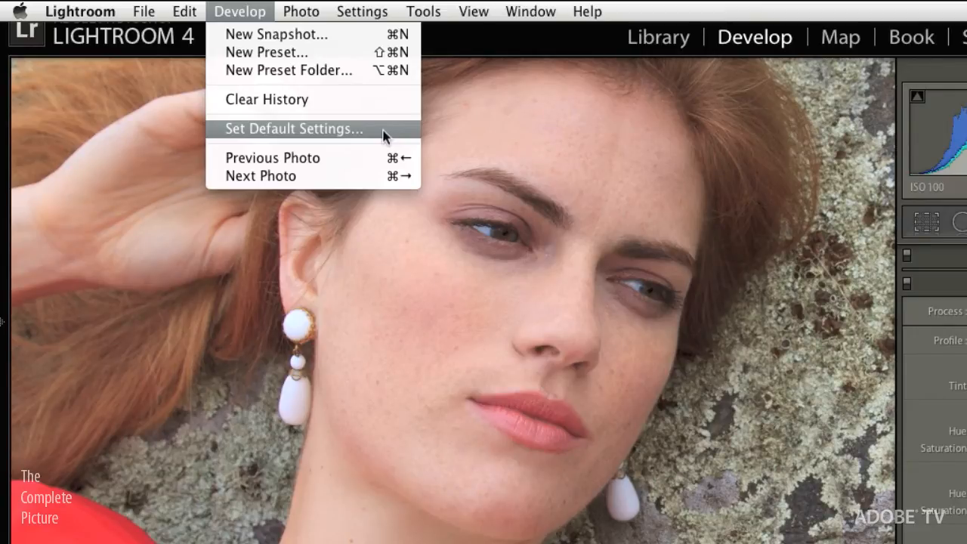
pyautogui.click(293, 128)
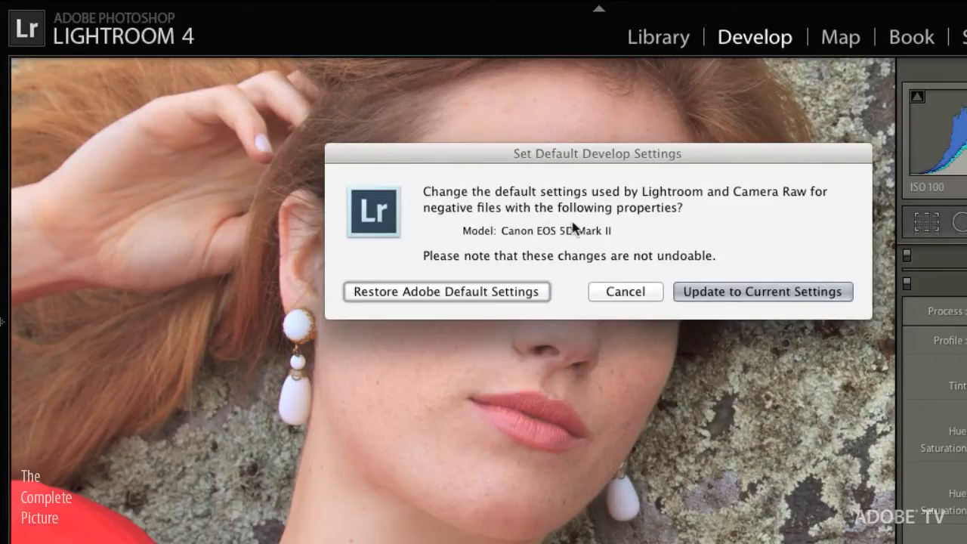
pyautogui.moveTo(456, 264)
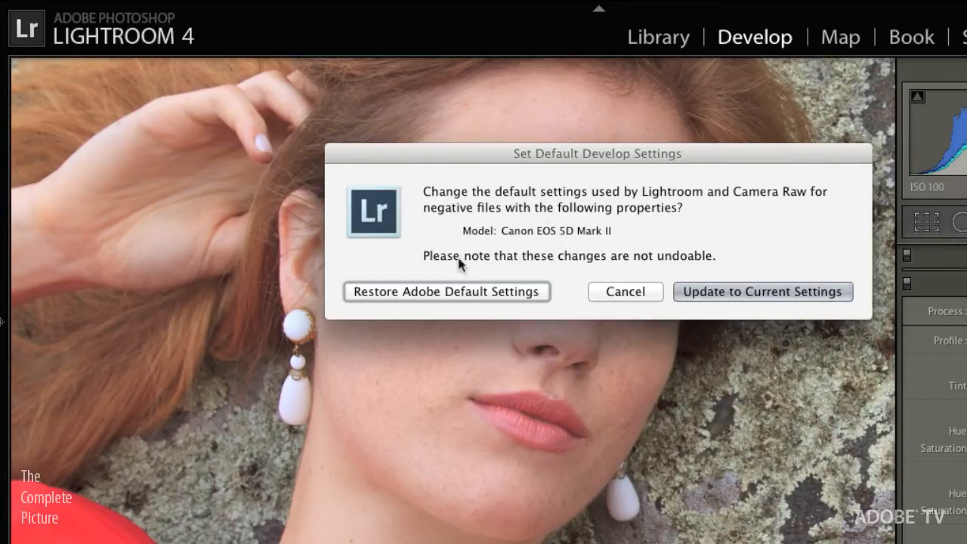
pyautogui.moveTo(646, 272)
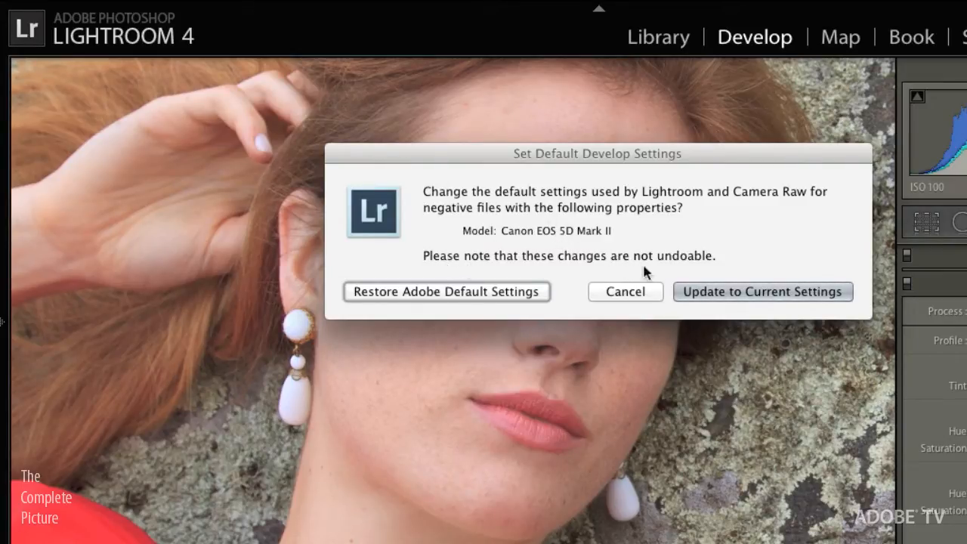
pyautogui.moveTo(695, 263)
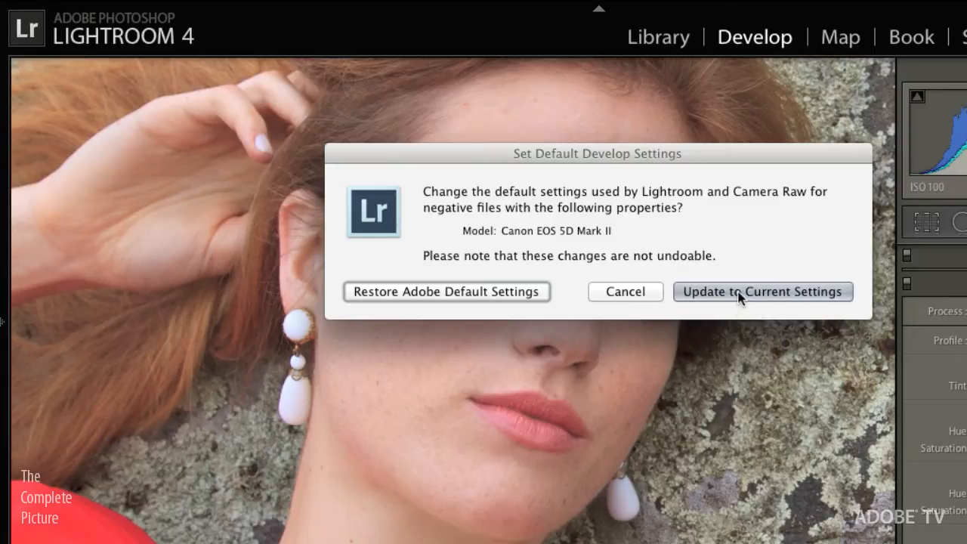
pyautogui.click(761, 292)
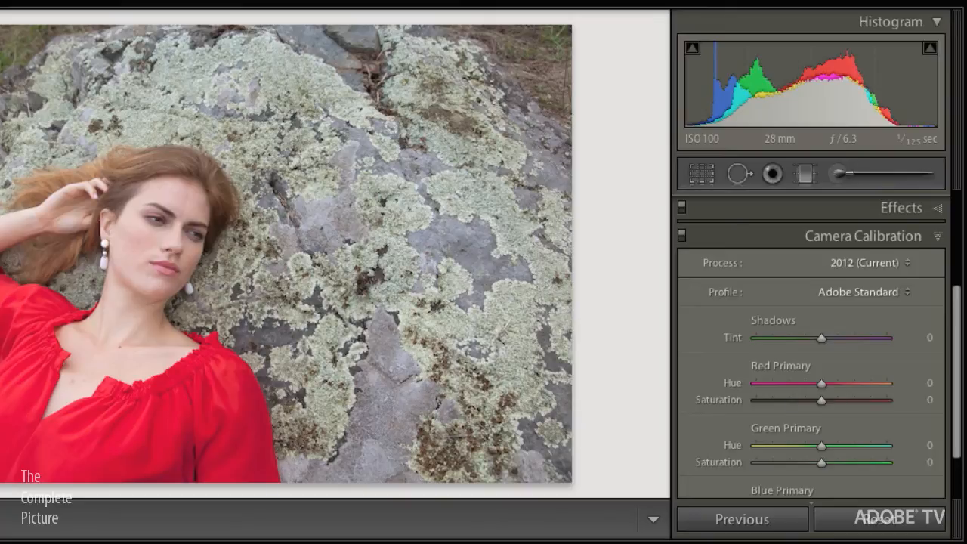
# Again update the Canon EOS 5D Mark II defaults to the current develop settings.
pyautogui.click(243, 9)
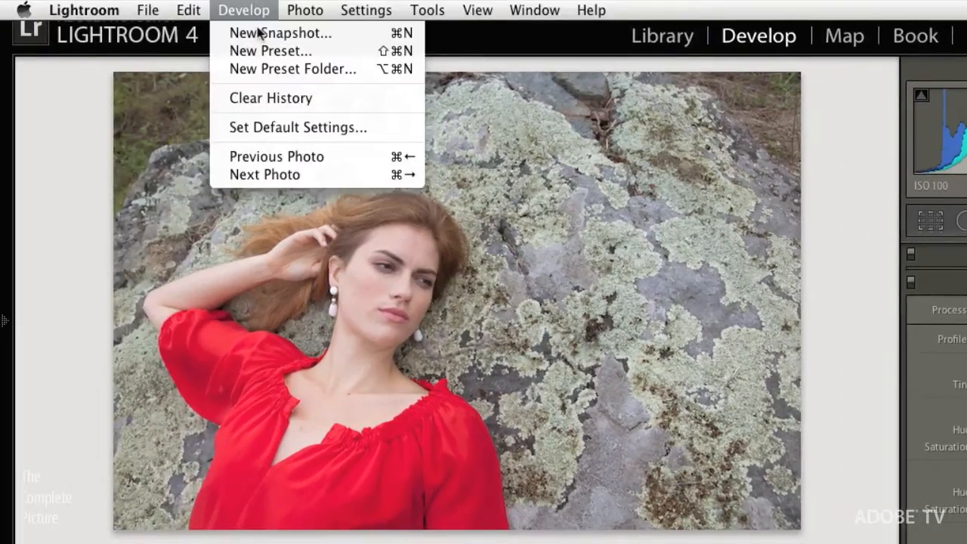
pyautogui.click(298, 127)
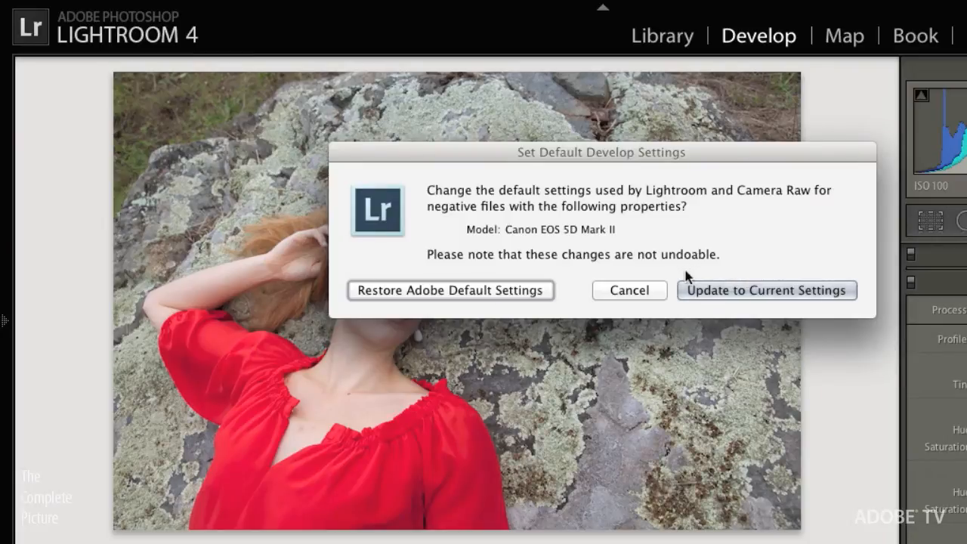
pyautogui.moveTo(681, 274)
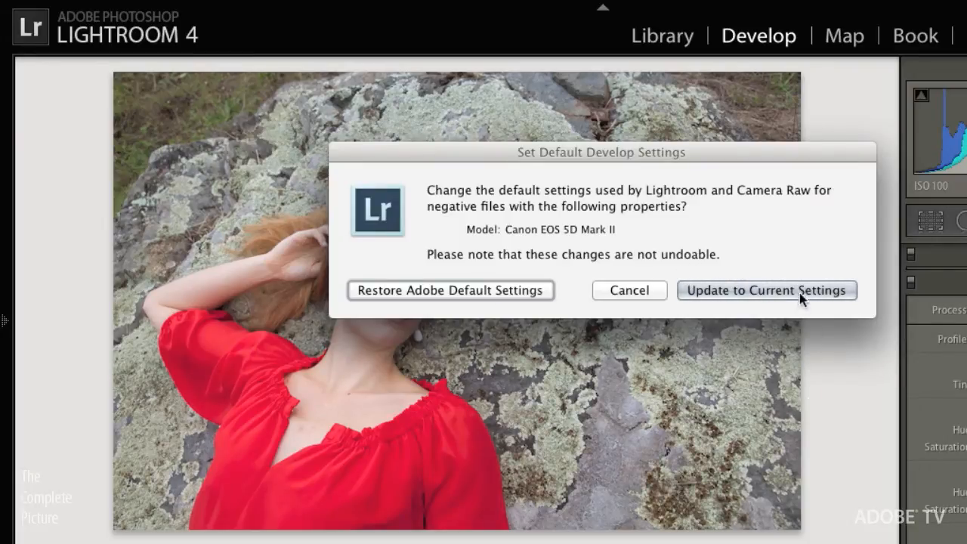
pyautogui.click(765, 290)
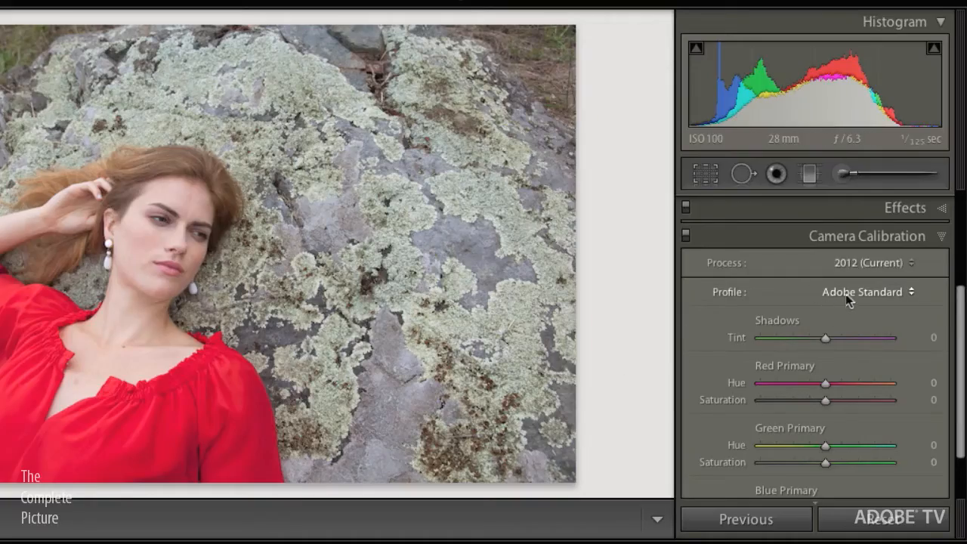
# Begin a new develop preset with all settings cleared except Calibration, Process Version excluded.
pyautogui.click(867, 291)
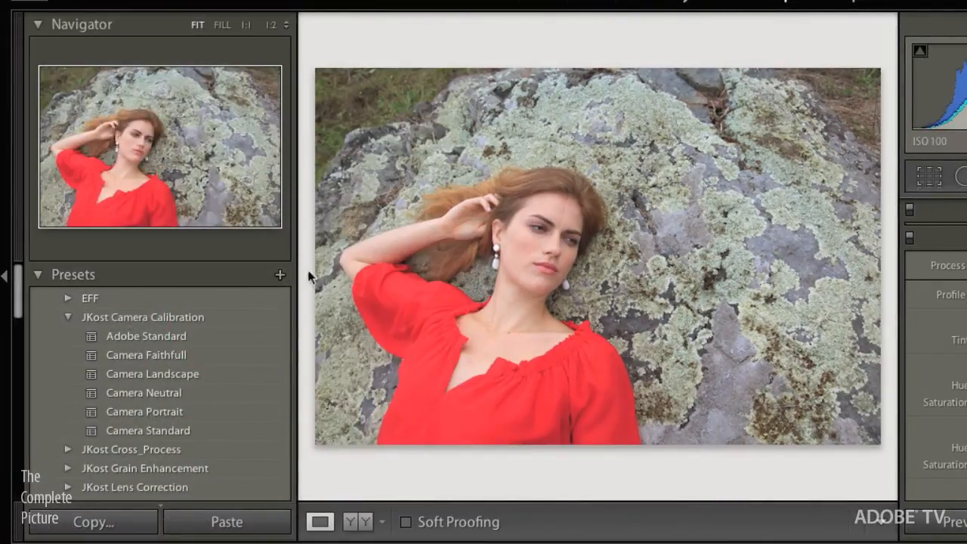
pyautogui.click(280, 275)
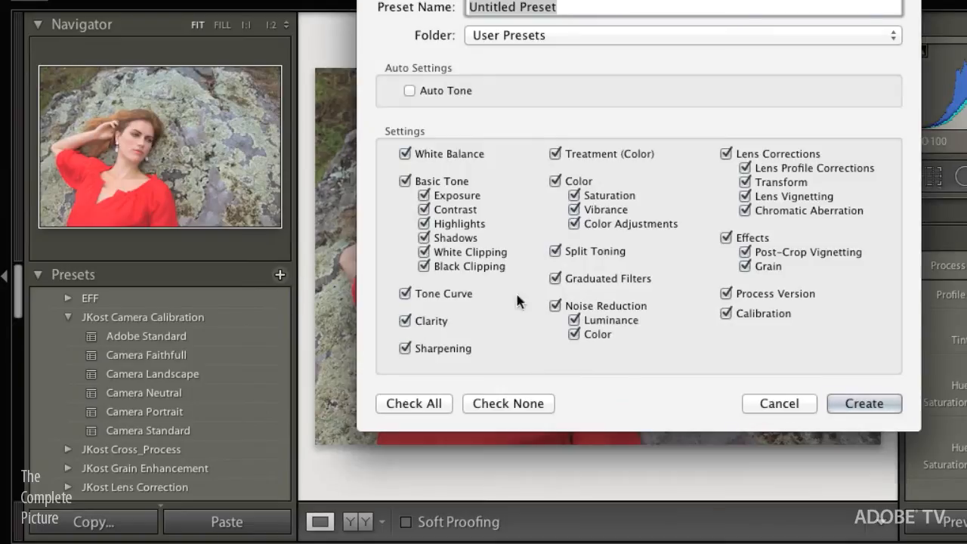
pyautogui.moveTo(544, 43)
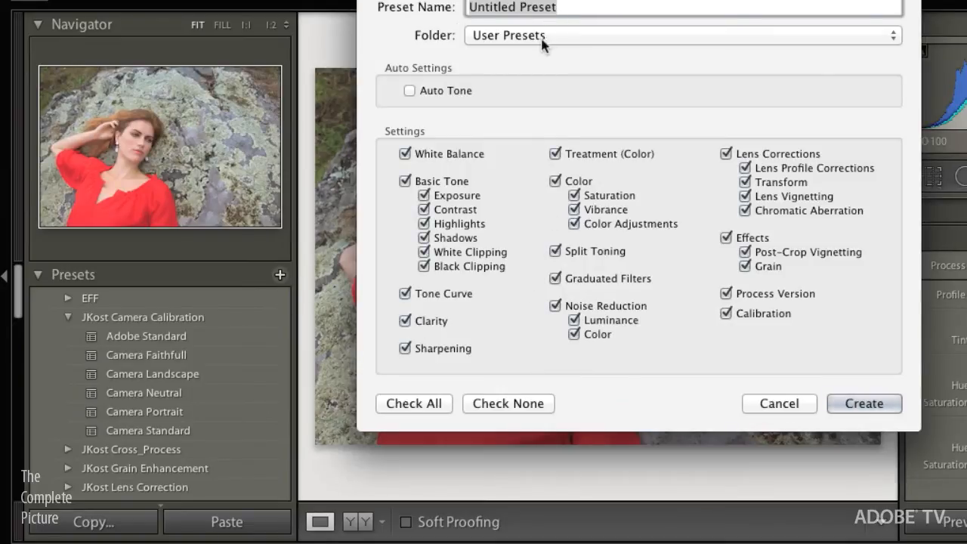
pyautogui.click(508, 401)
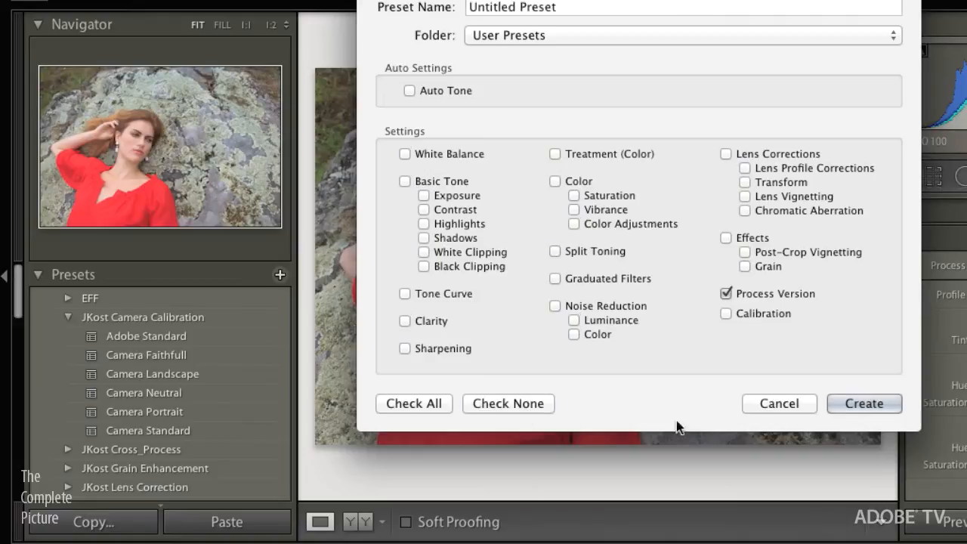
pyautogui.click(725, 293)
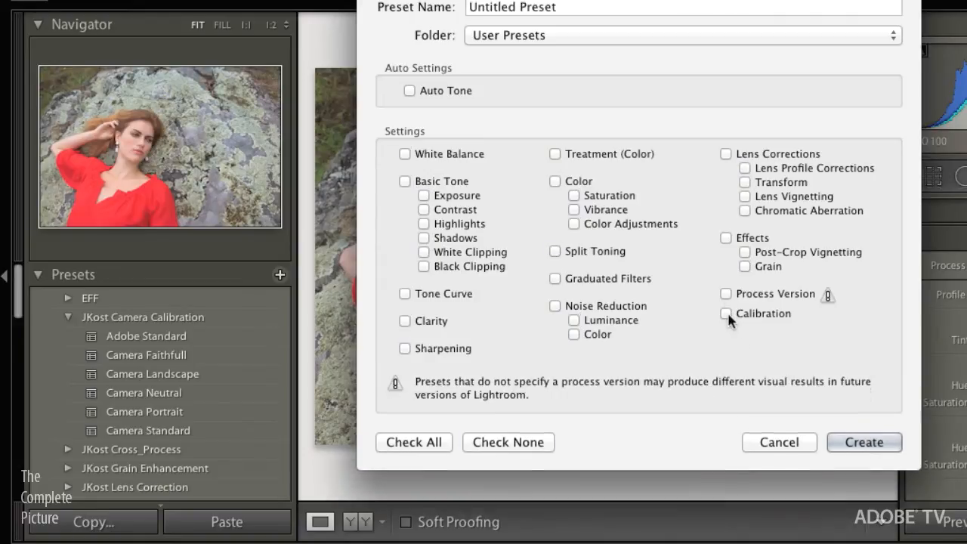
pyautogui.click(725, 313)
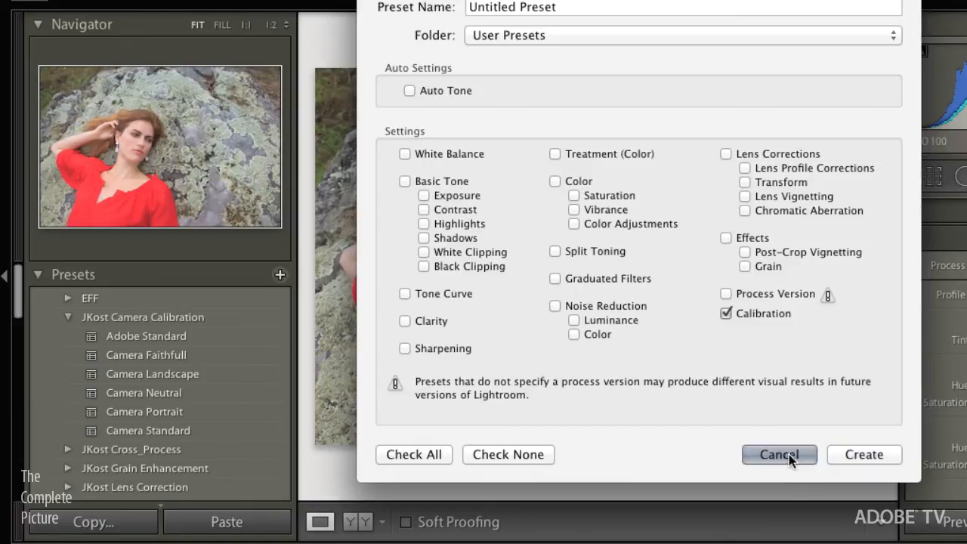
# Cancel the new preset and apply the Camera Landscape, Portrait and Standard calibration presets in turn.
pyautogui.click(779, 453)
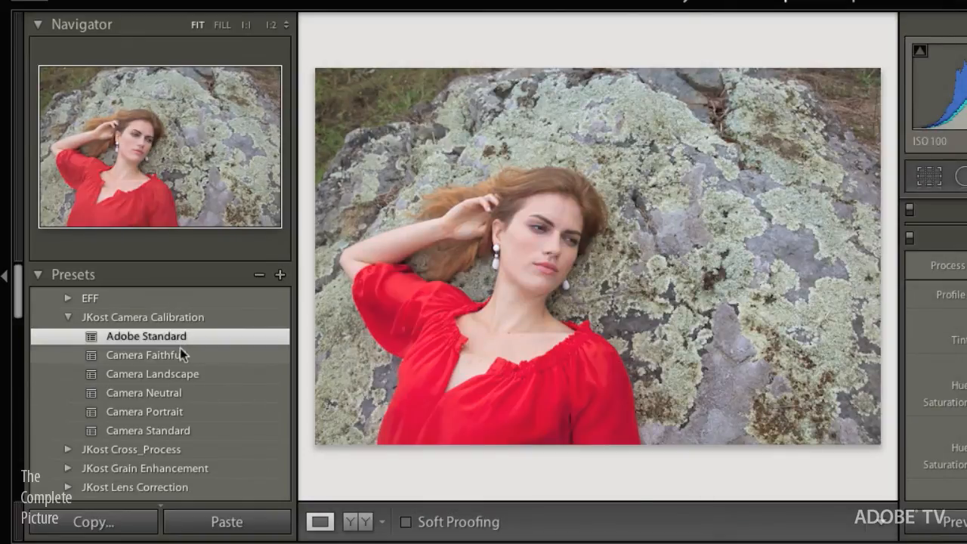
pyautogui.click(151, 373)
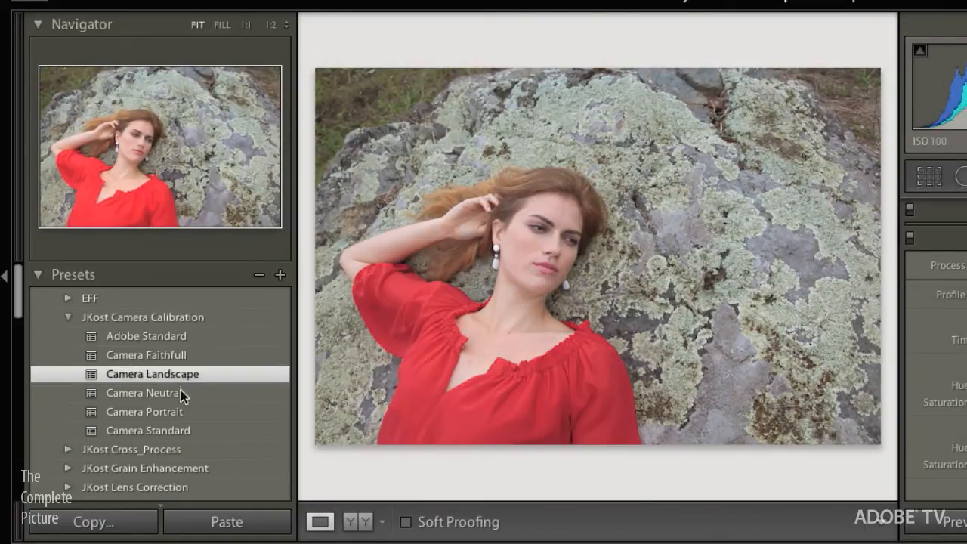
pyautogui.click(145, 411)
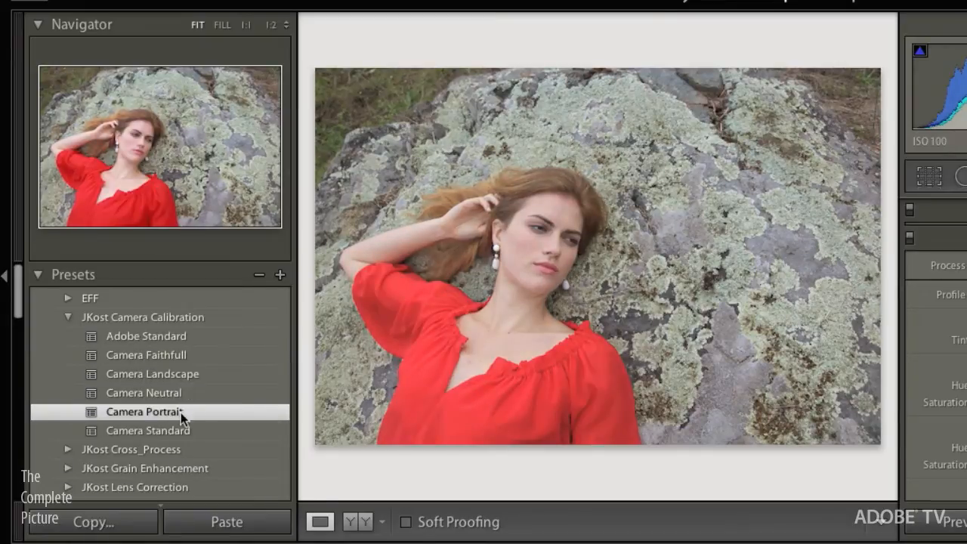
pyautogui.click(148, 429)
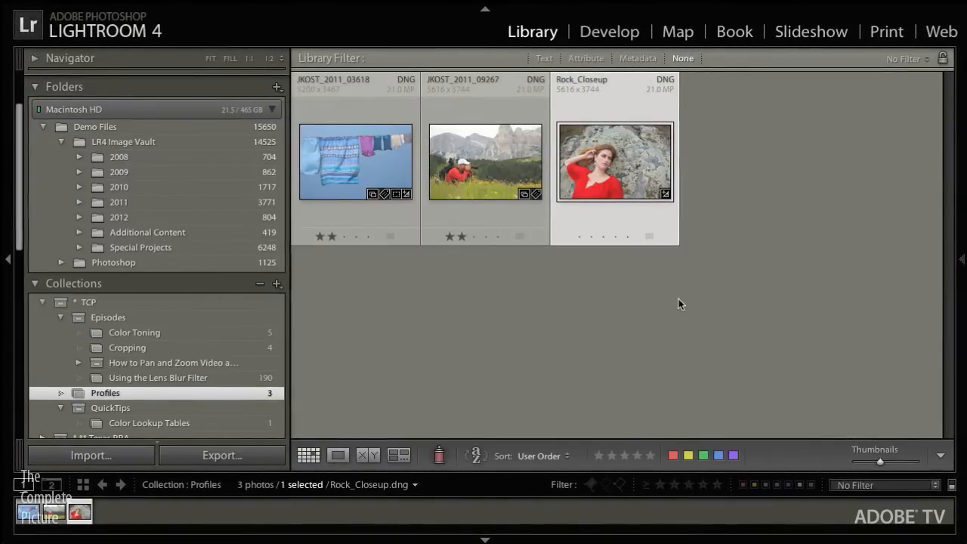
# Choose Camera Standard from Quick Develop's Saved Preset list for Rock_Closeup.
pyautogui.click(961, 260)
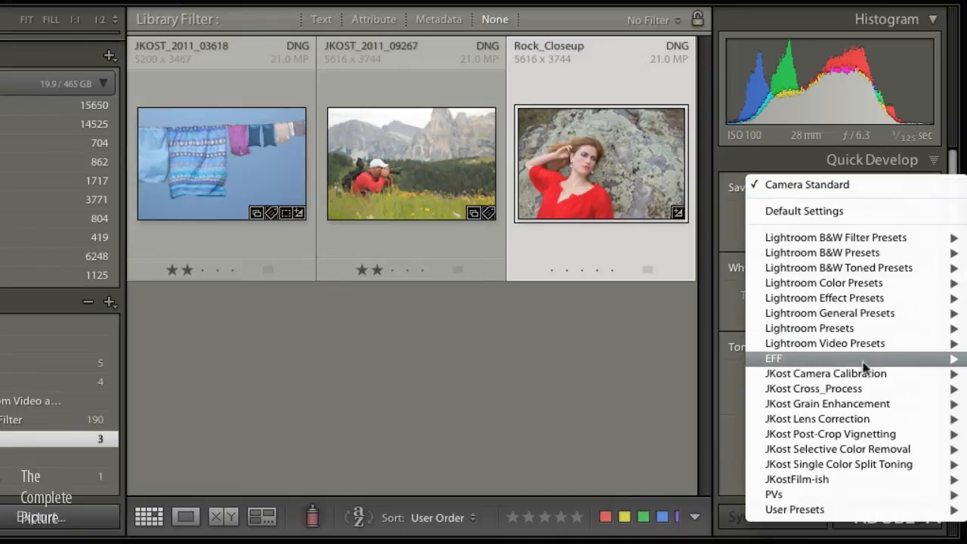
pyautogui.moveTo(825, 373)
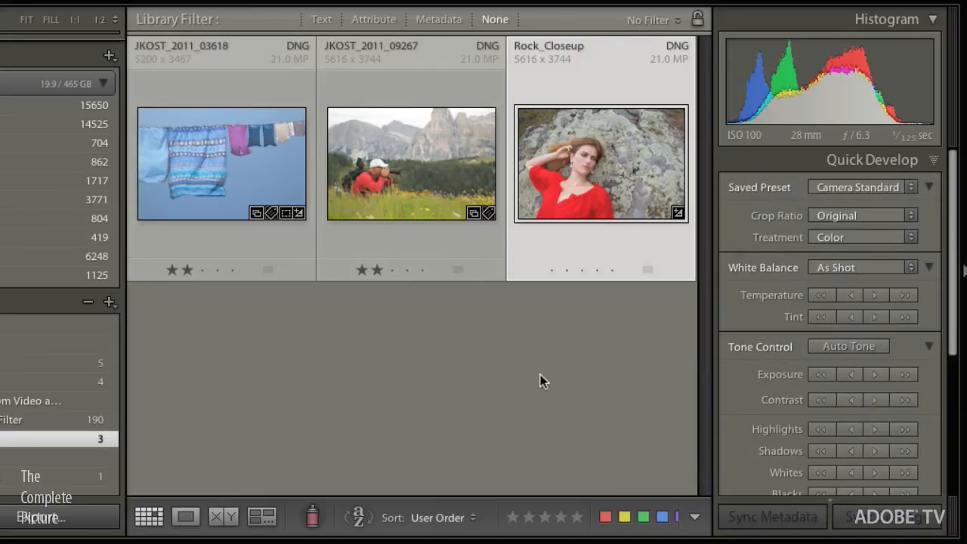
pyautogui.moveTo(526, 385)
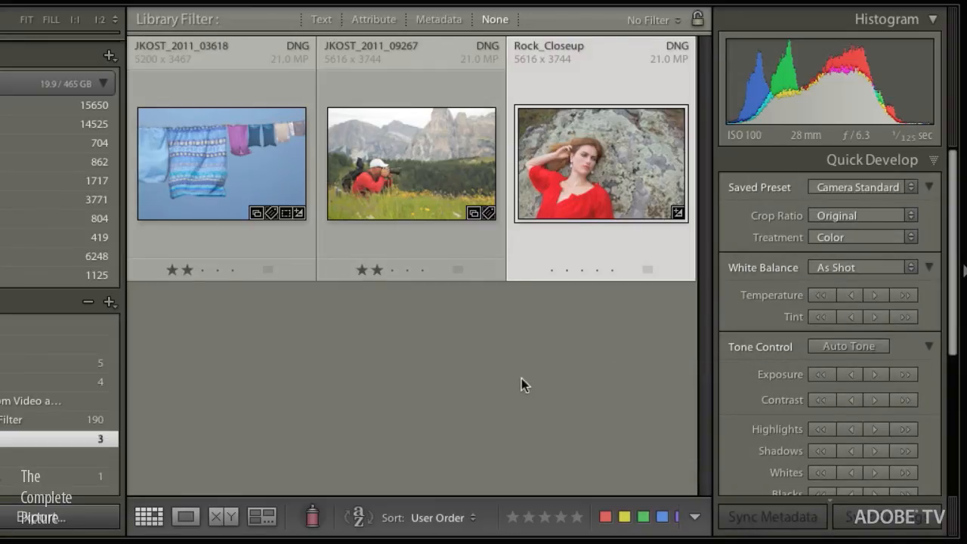
pyautogui.moveTo(506, 381)
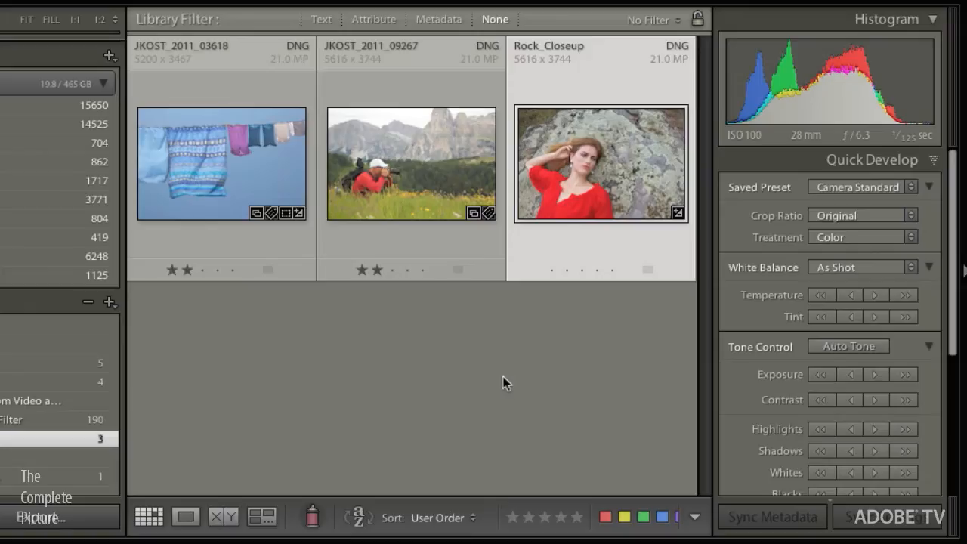
pyautogui.moveTo(507, 385)
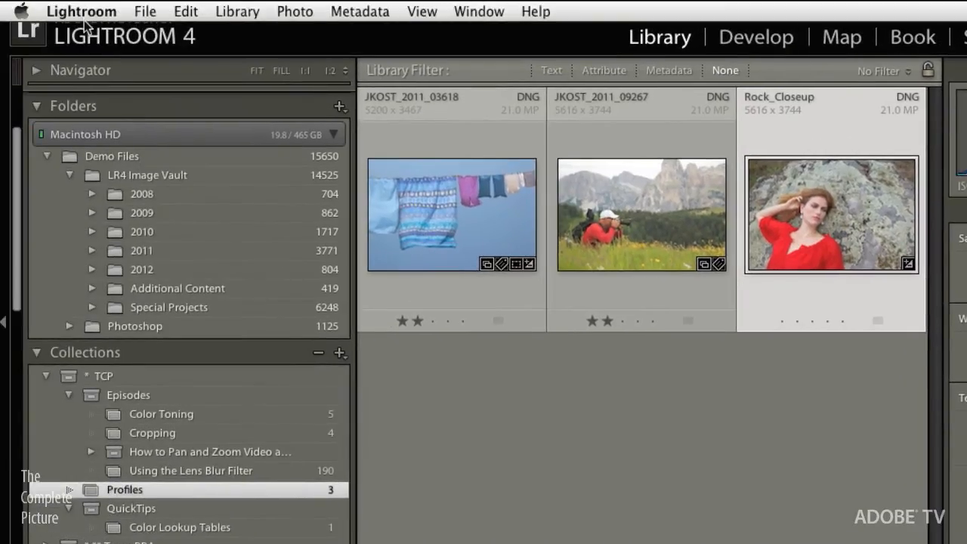
pyautogui.click(81, 10)
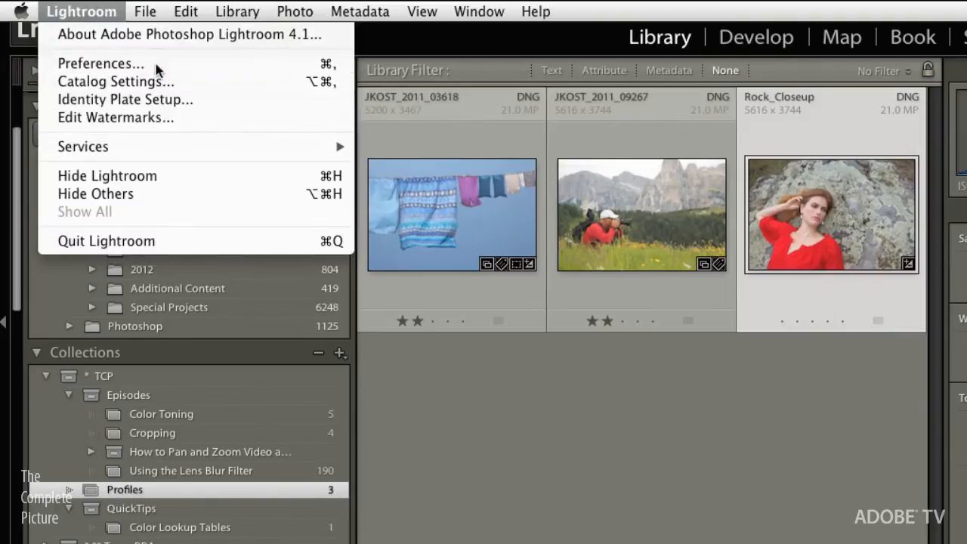
pyautogui.click(100, 63)
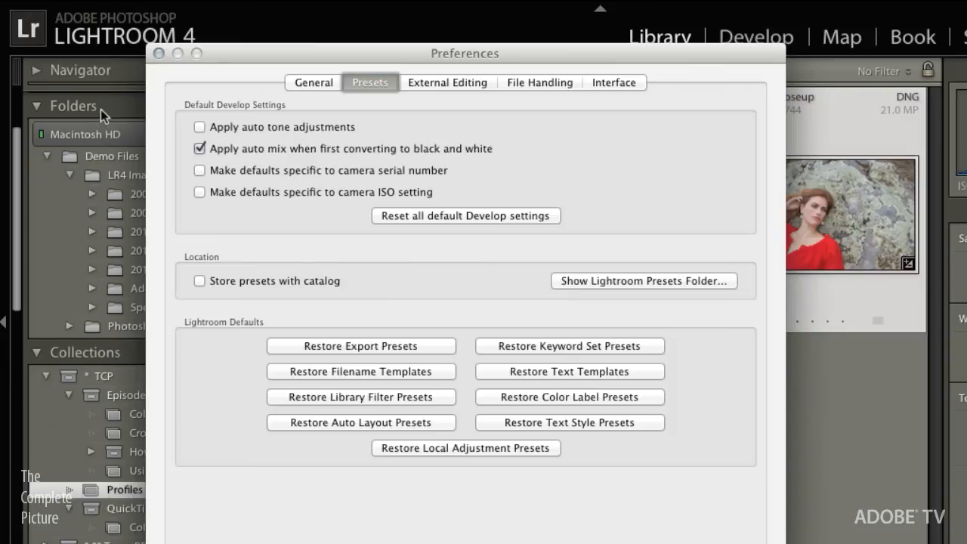
pyautogui.moveTo(118, 118)
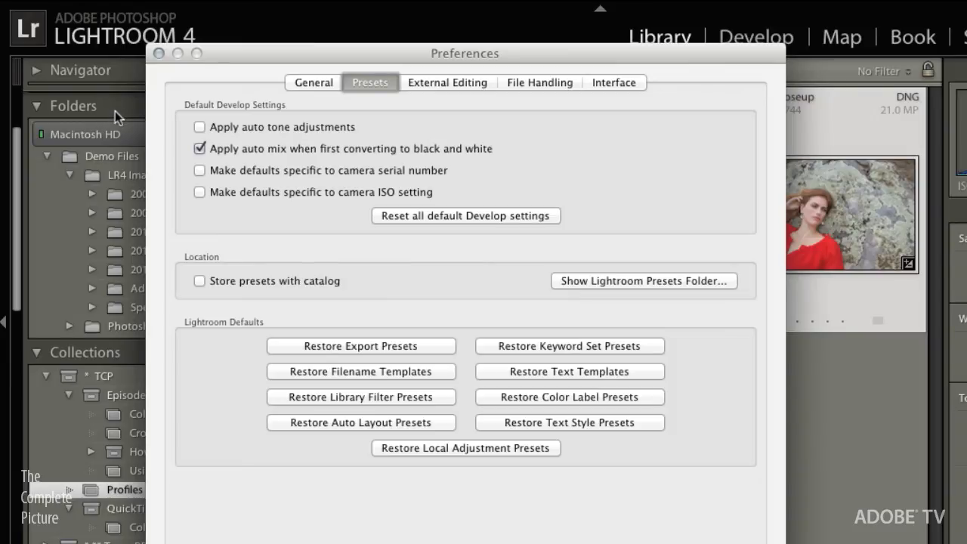
pyautogui.moveTo(391, 92)
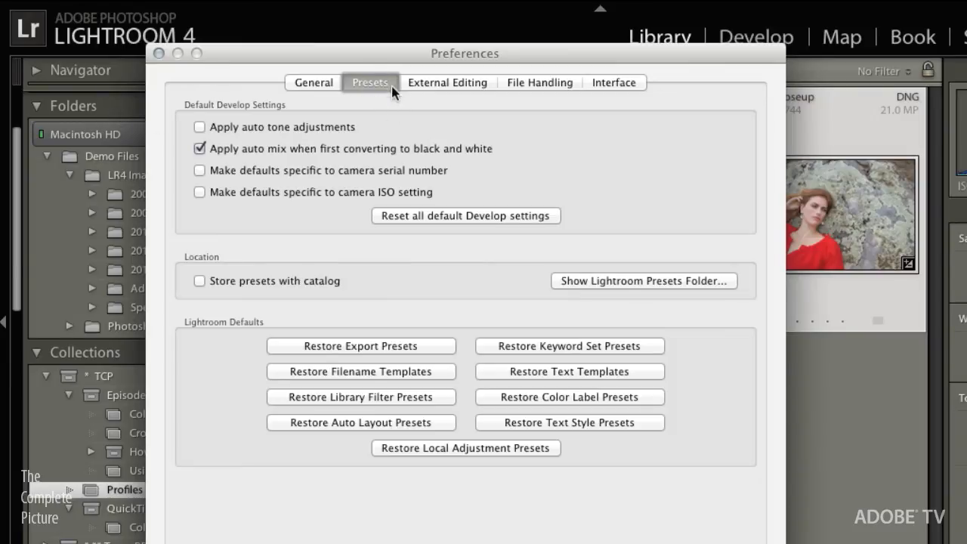
pyautogui.moveTo(235, 179)
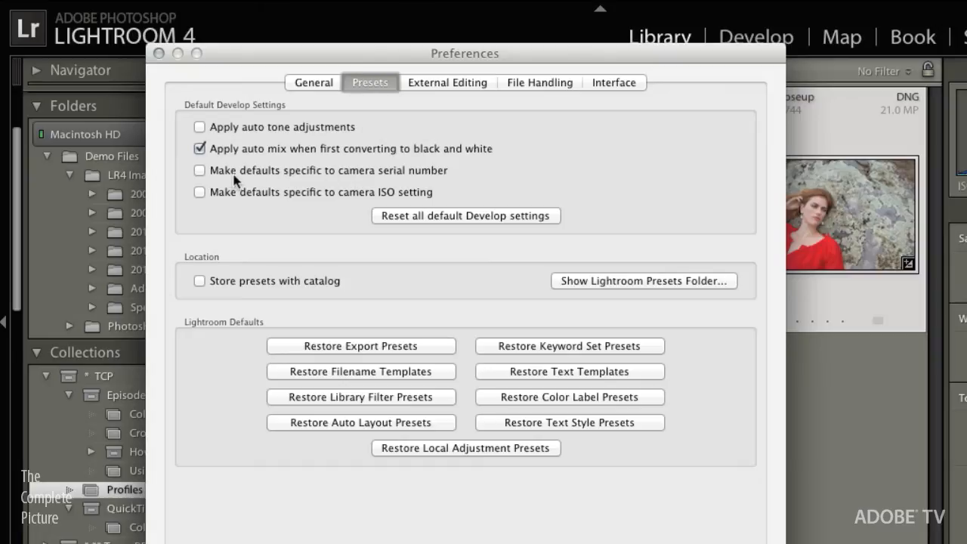
pyautogui.moveTo(236, 188)
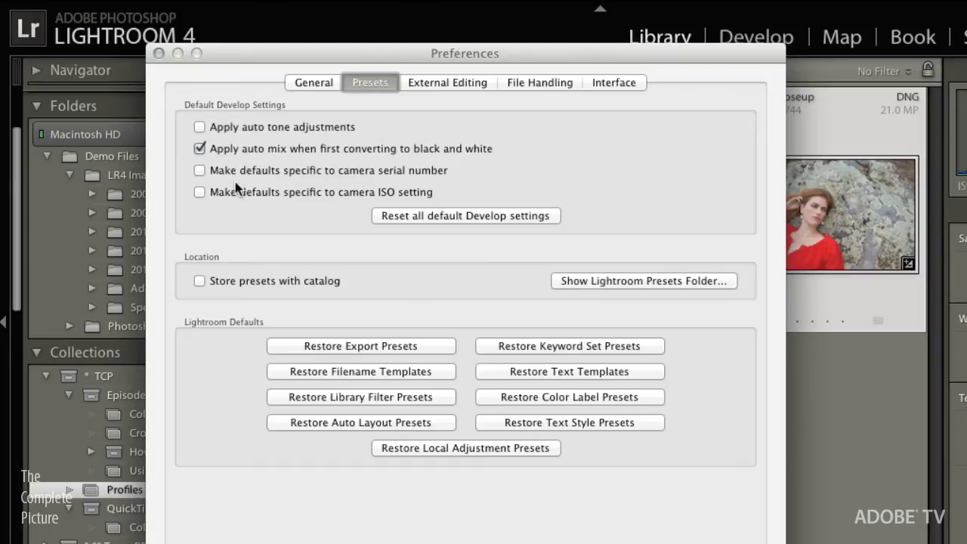
pyautogui.moveTo(371, 188)
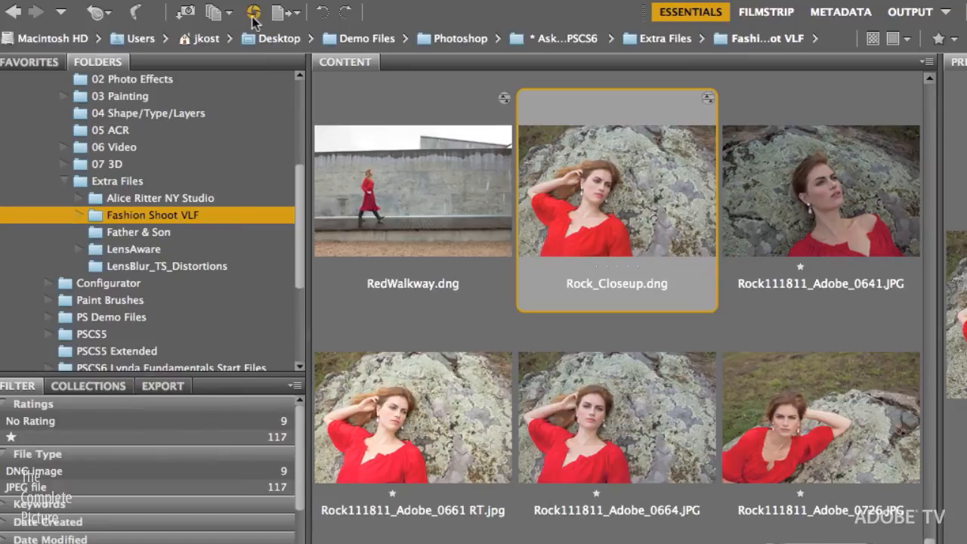
# Open Rock_Closeup.dng in Camera Raw and set its calibration profile to Camera Neutral.
pyautogui.doubleClick(617, 191)
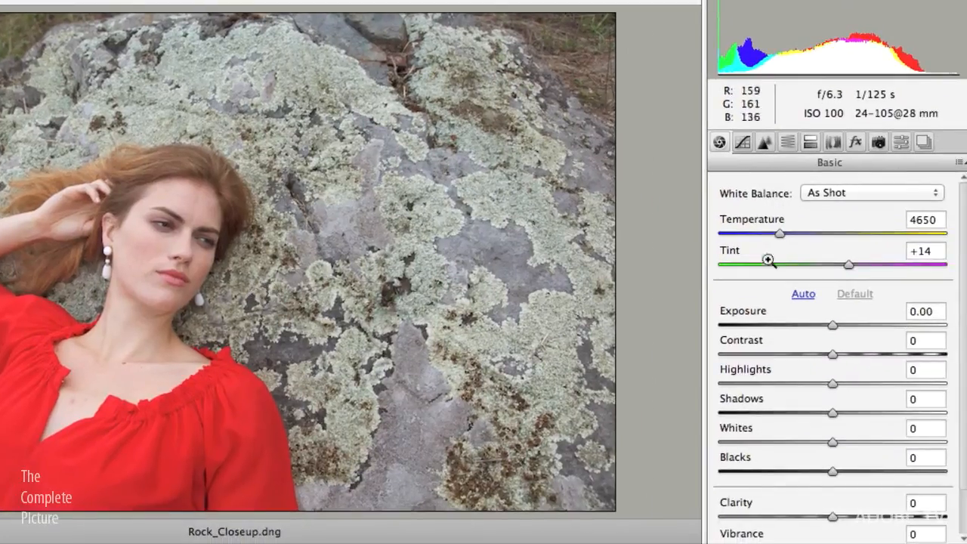
pyautogui.click(877, 142)
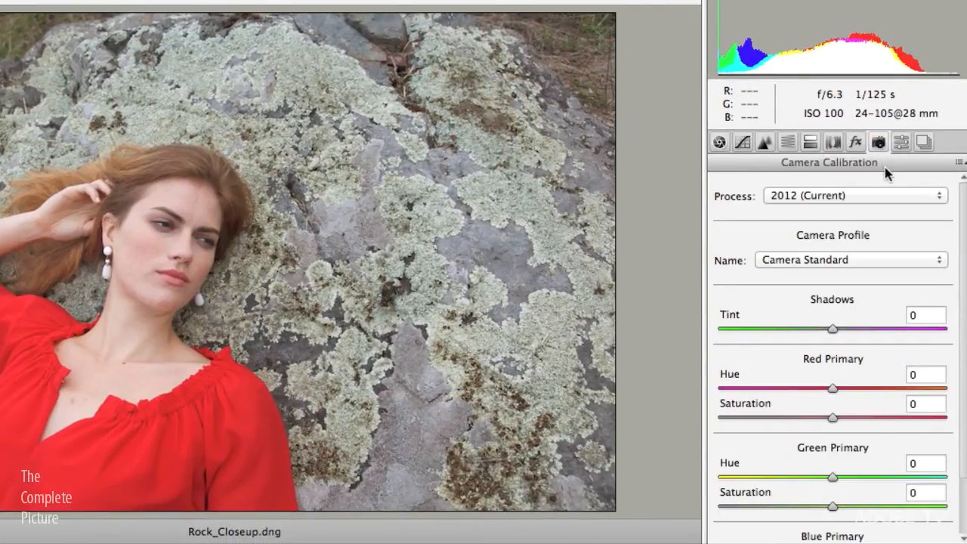
pyautogui.click(851, 259)
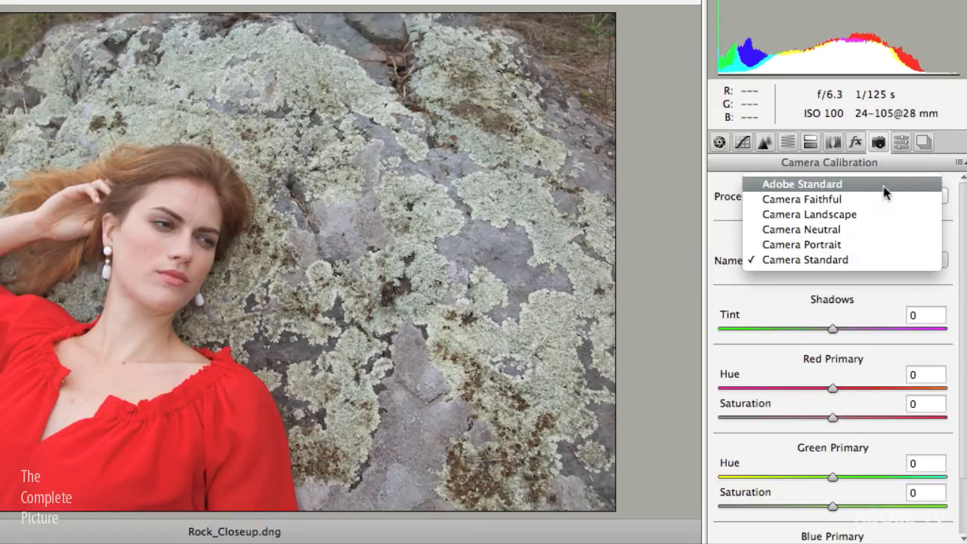
pyautogui.click(805, 260)
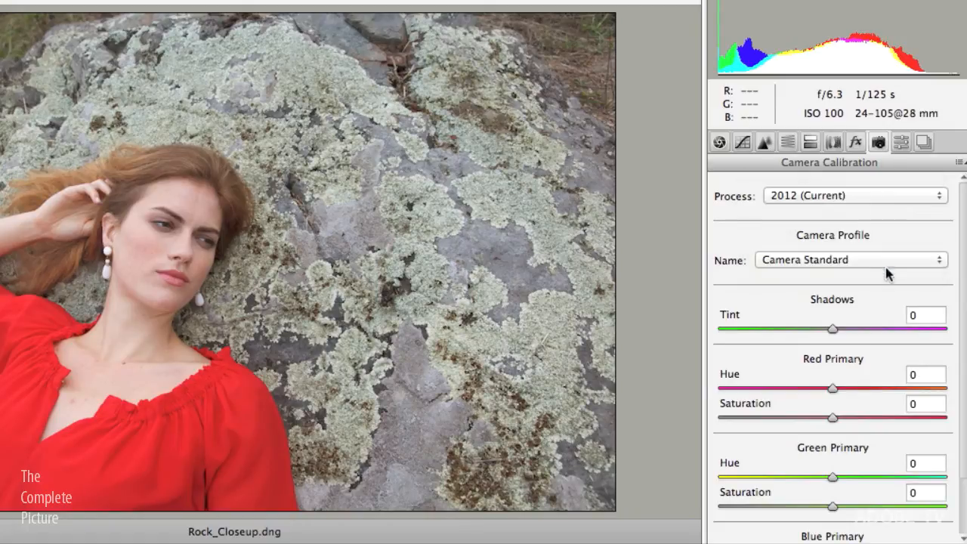
pyautogui.click(852, 259)
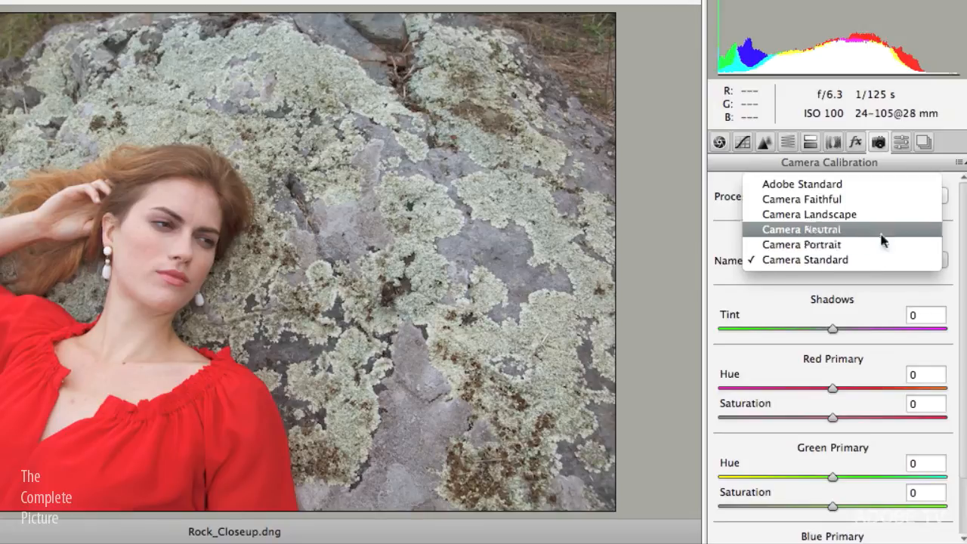
pyautogui.click(801, 229)
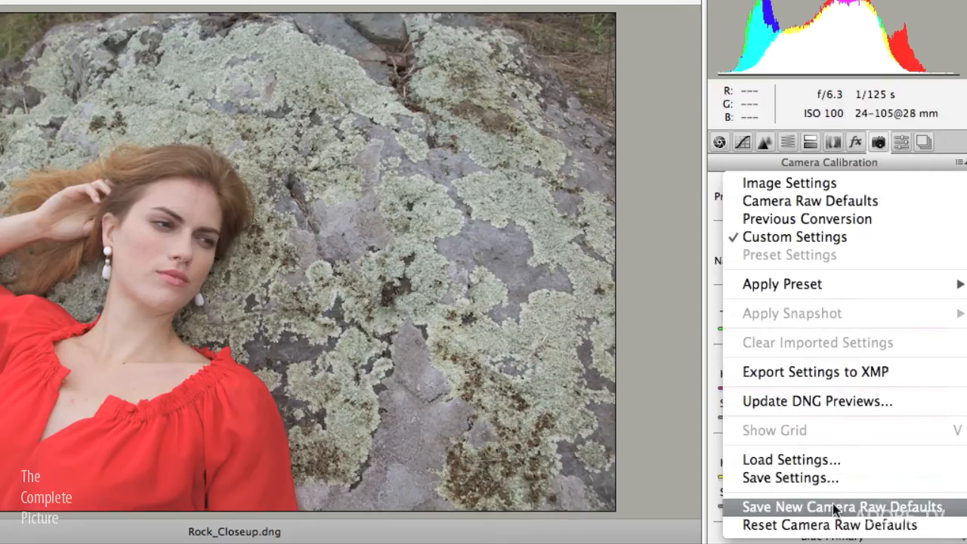
pyautogui.moveTo(858, 514)
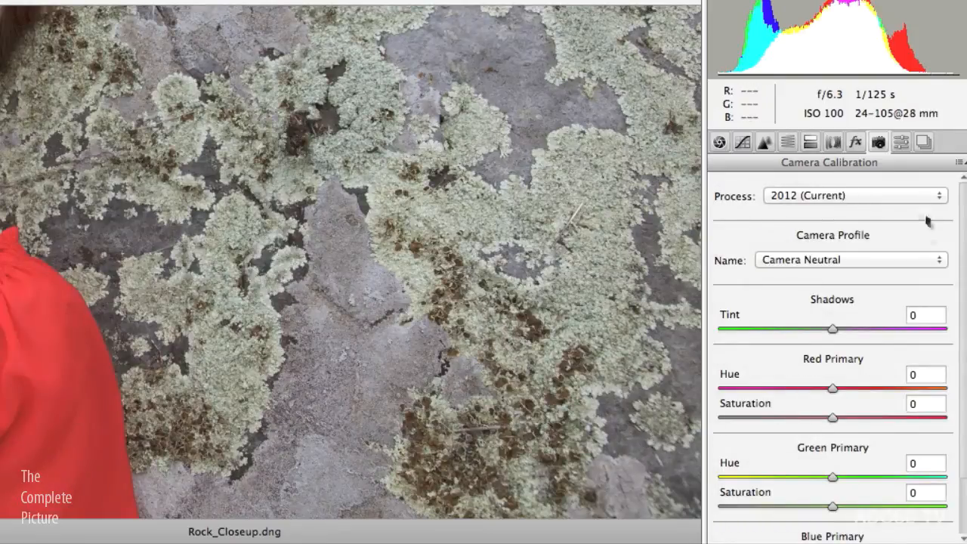
pyautogui.moveTo(900, 142)
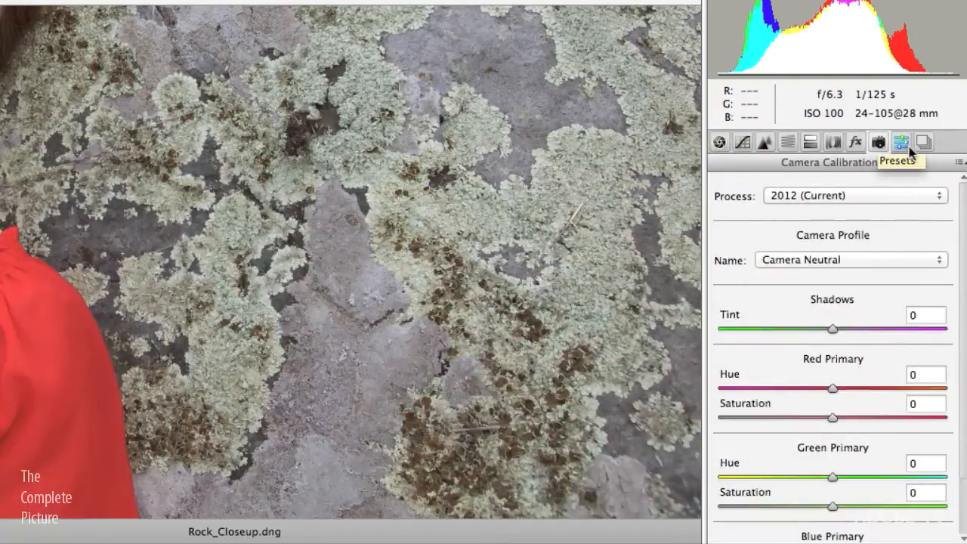
# View the Camera Raw presets list with the CMProfile presets and cancel the new Camera Calibration preset.
pyautogui.click(901, 142)
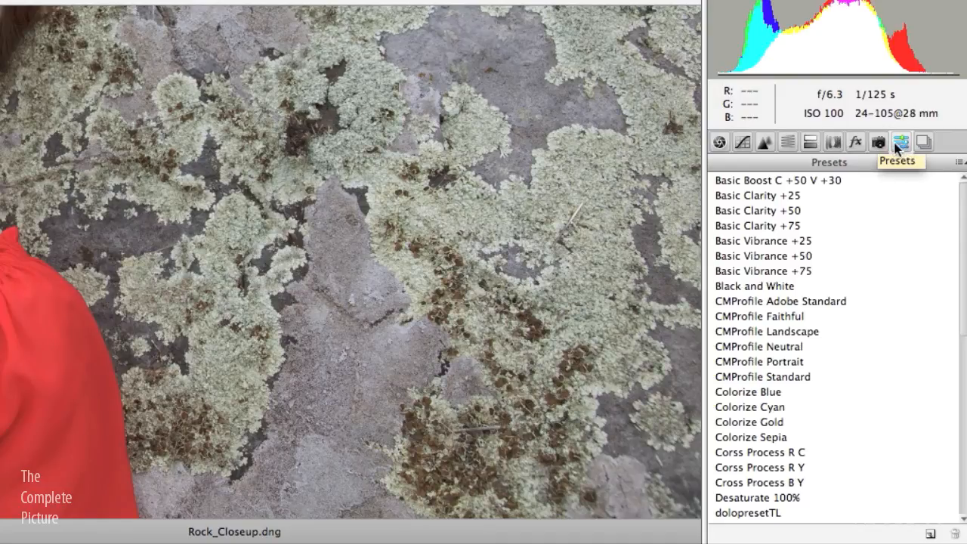
pyautogui.moveTo(899, 148)
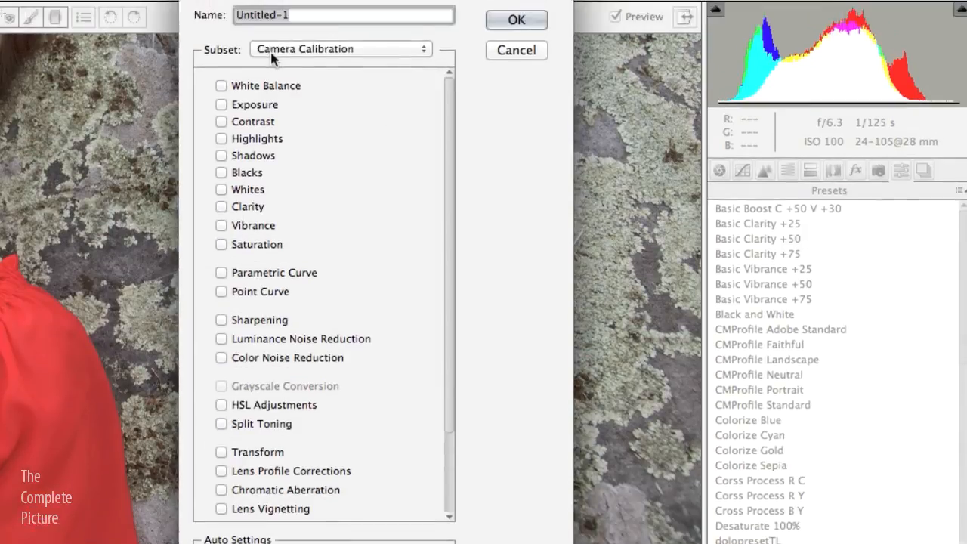
pyautogui.scroll(-3)
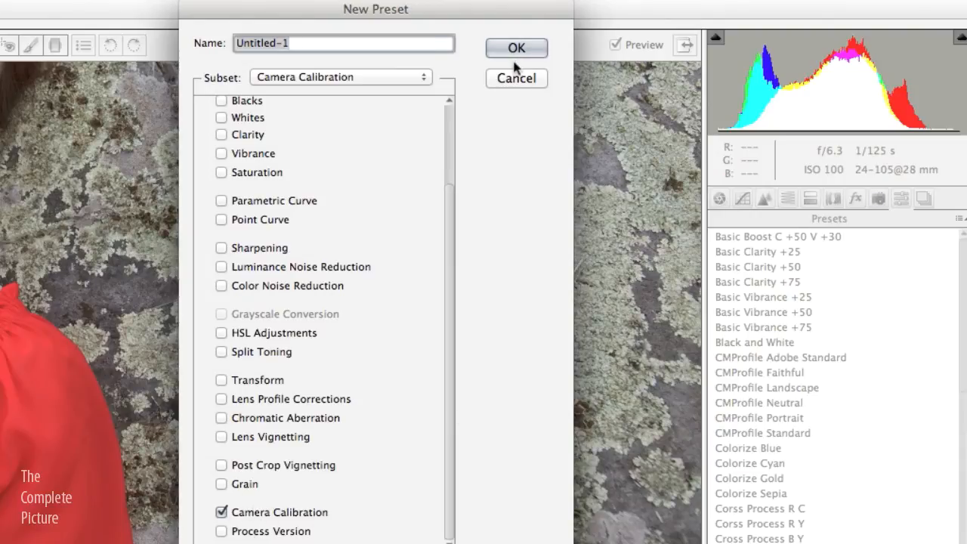
pyautogui.moveTo(520, 89)
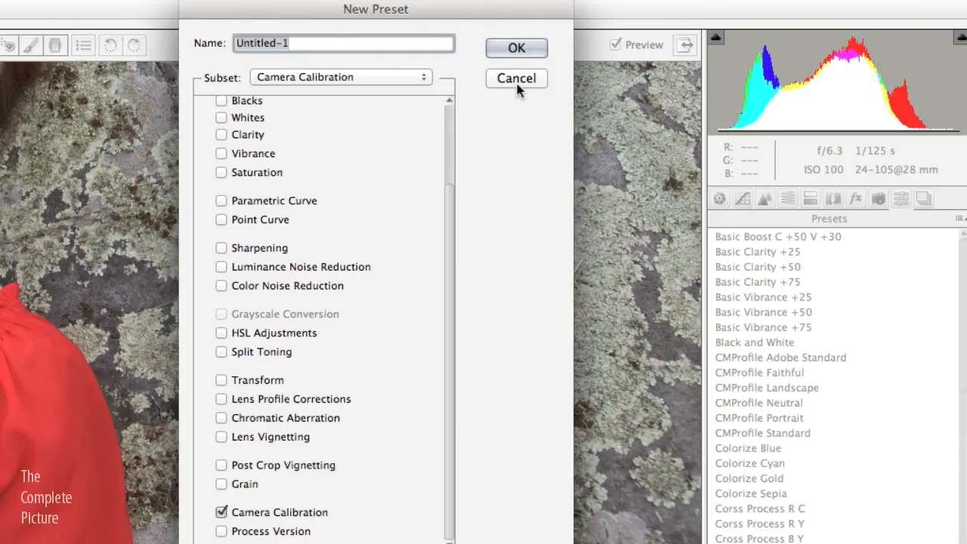
pyautogui.click(516, 79)
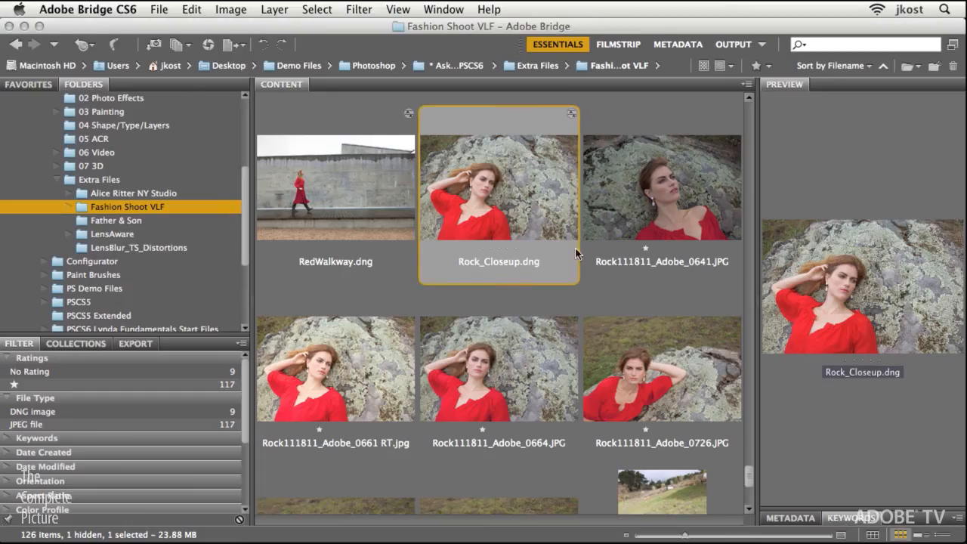
pyautogui.moveTo(506, 204)
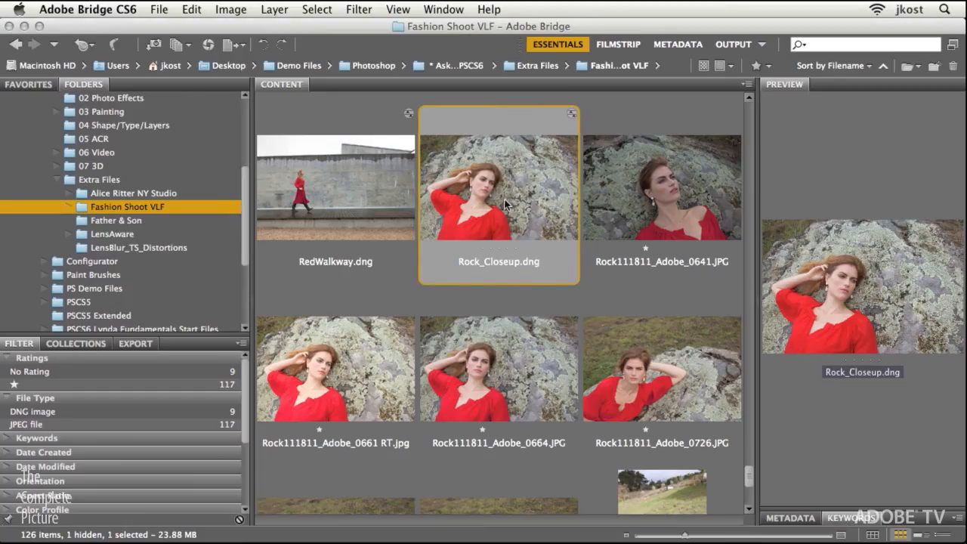
# Select five Fashion Shoot rock photos and list Develop Settings presets like CMProfile Landscape for them.
pyautogui.click(662, 367)
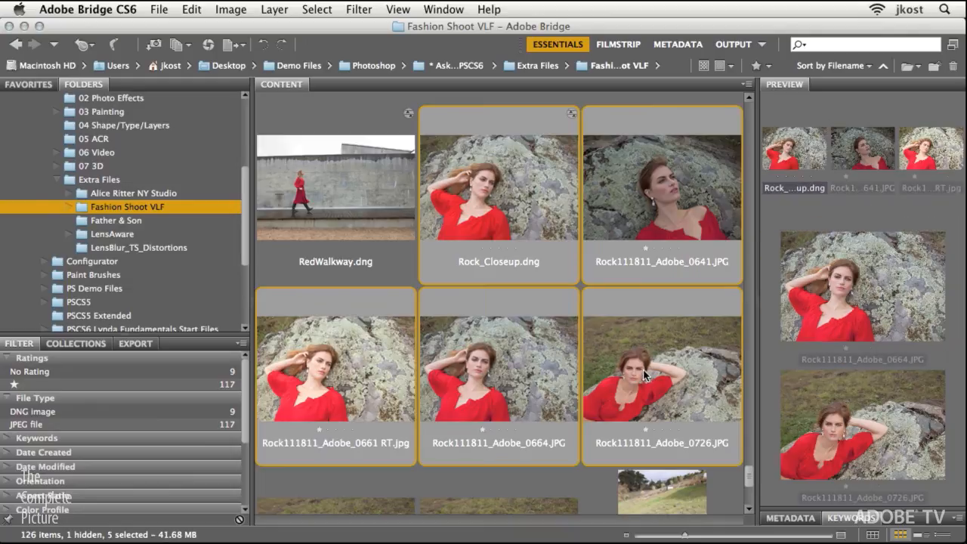
pyautogui.moveTo(472, 224)
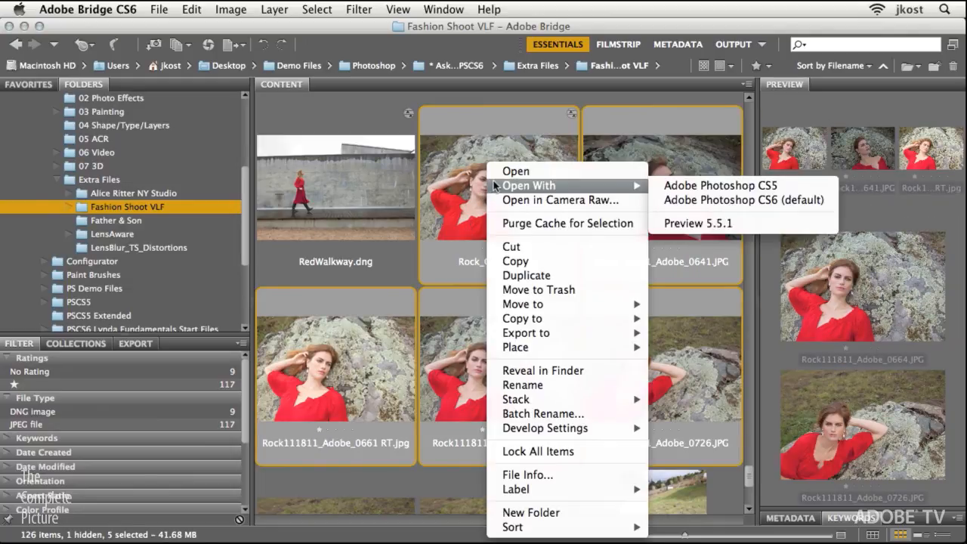
pyautogui.click(544, 429)
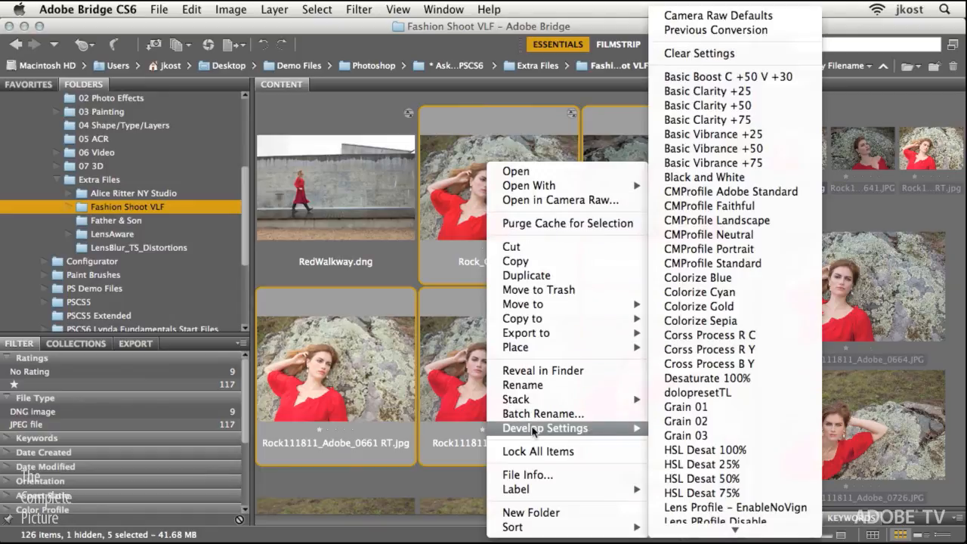
pyautogui.moveTo(716, 221)
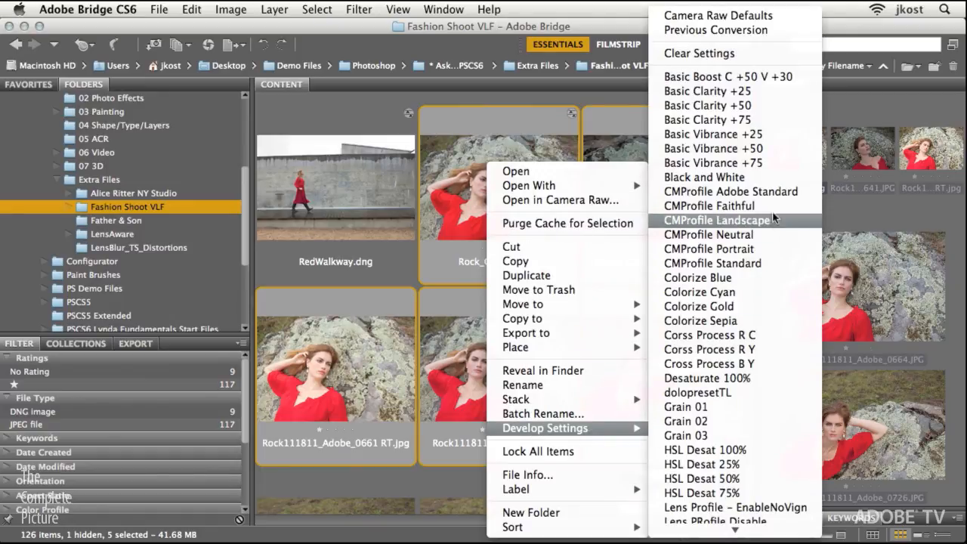
pyautogui.moveTo(771, 228)
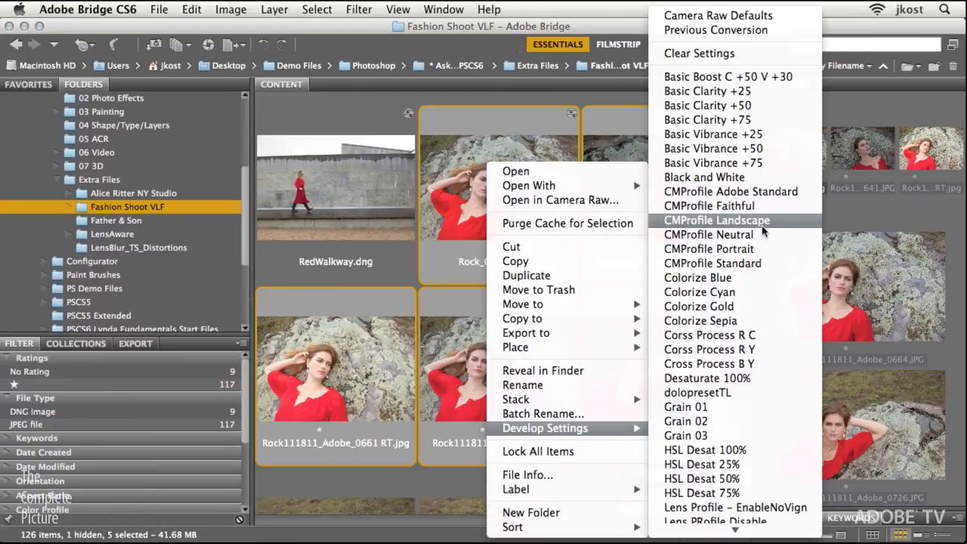
pyautogui.moveTo(767, 230)
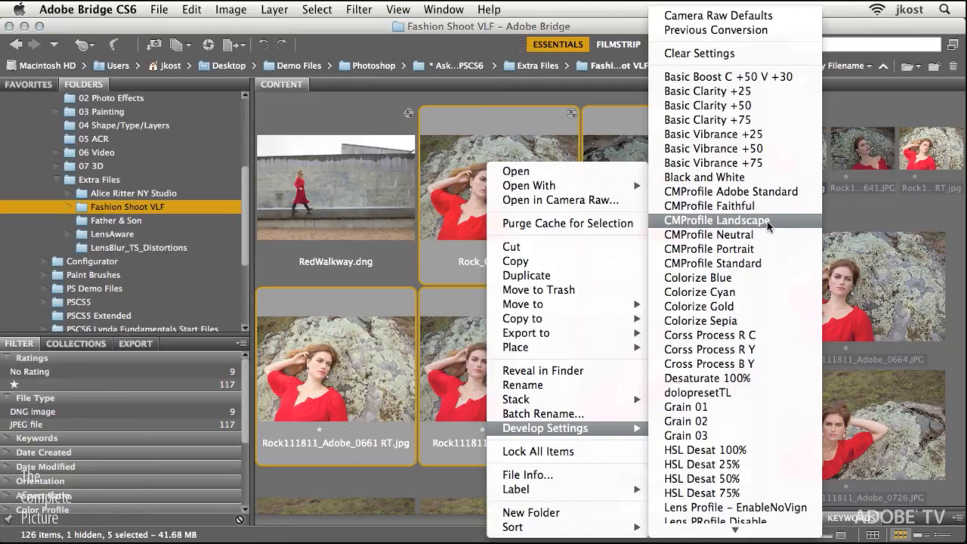